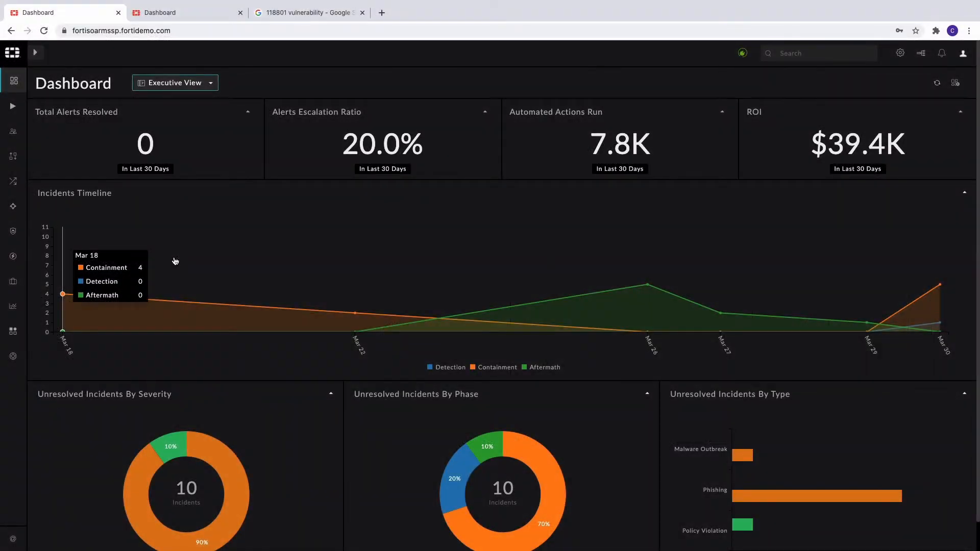
{"action": "mouse_move", "coordinate": [124, 163]}
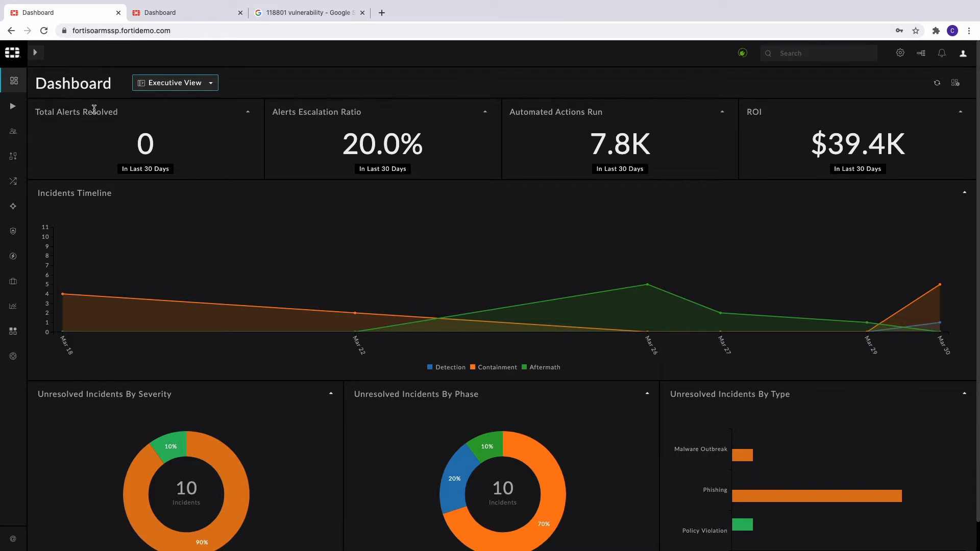
{"action": "mouse_move", "coordinate": [62, 96]}
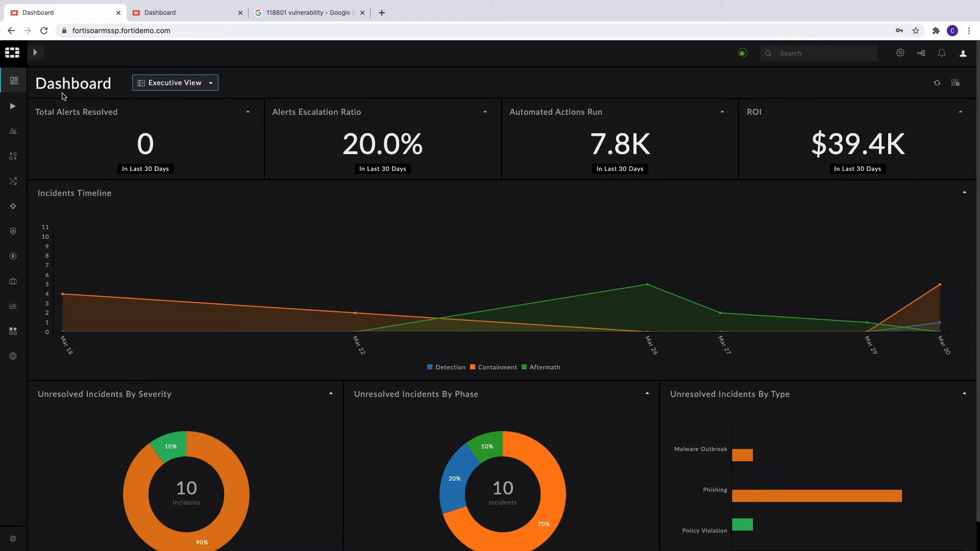
{"action": "mouse_move", "coordinate": [95, 24]}
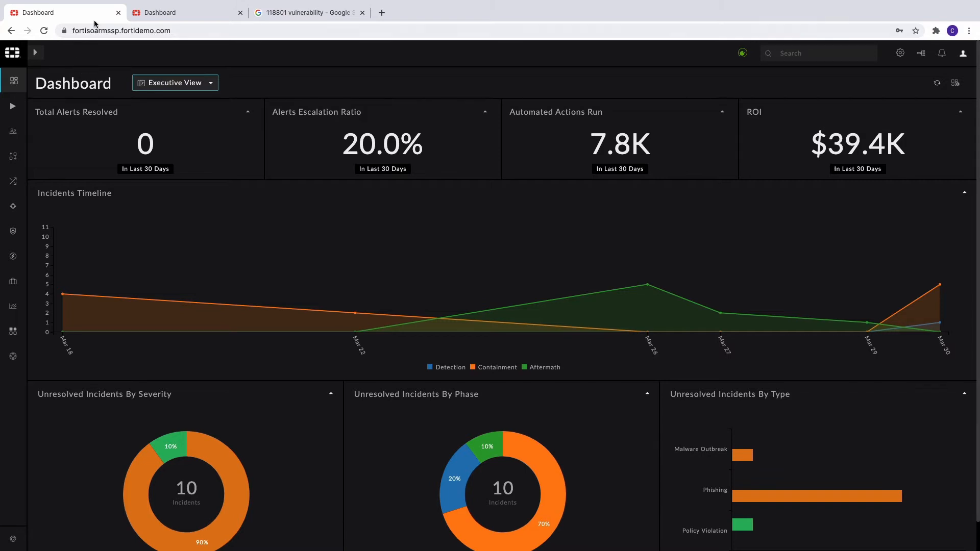
Switch to the tenant's Dashboard browser tab and list its views (Overview, ROI Summary, SOC Admin, T1 Analyst).
{"action": "left_click", "coordinate": [185, 12]}
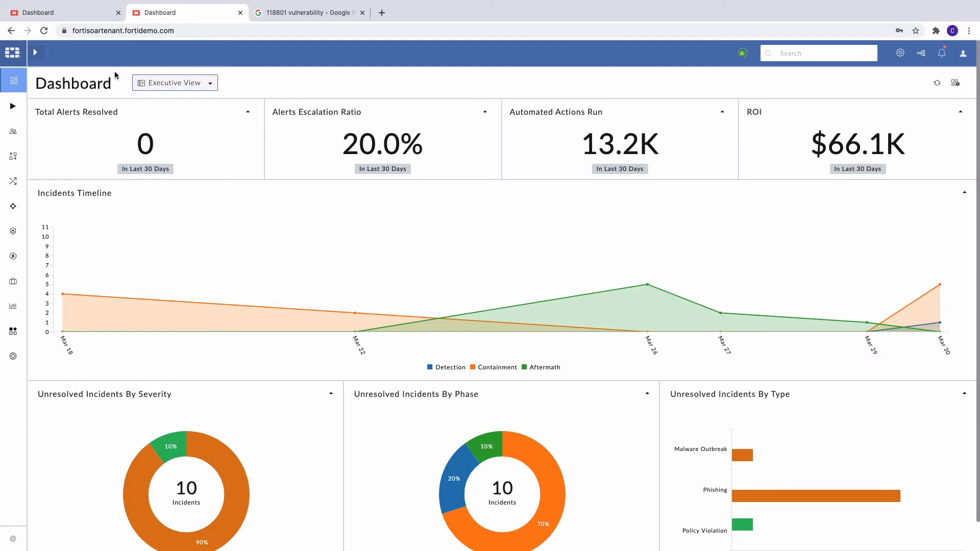
{"action": "mouse_move", "coordinate": [125, 127]}
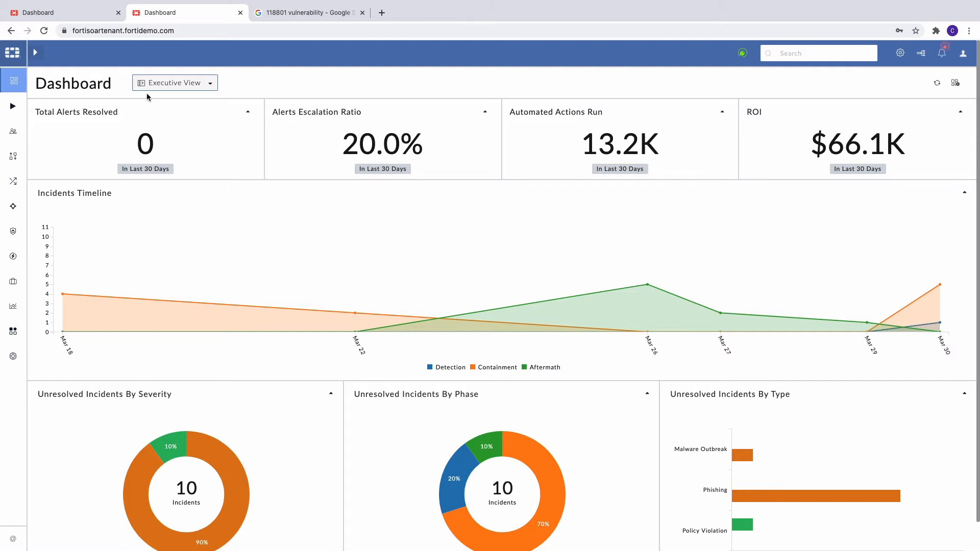
{"action": "left_click", "coordinate": [175, 83]}
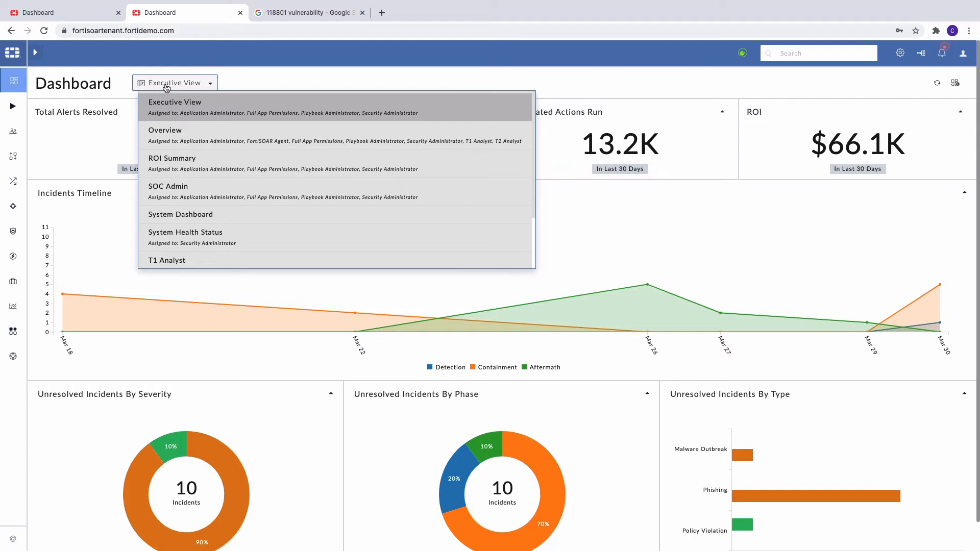
{"action": "mouse_move", "coordinate": [172, 191]}
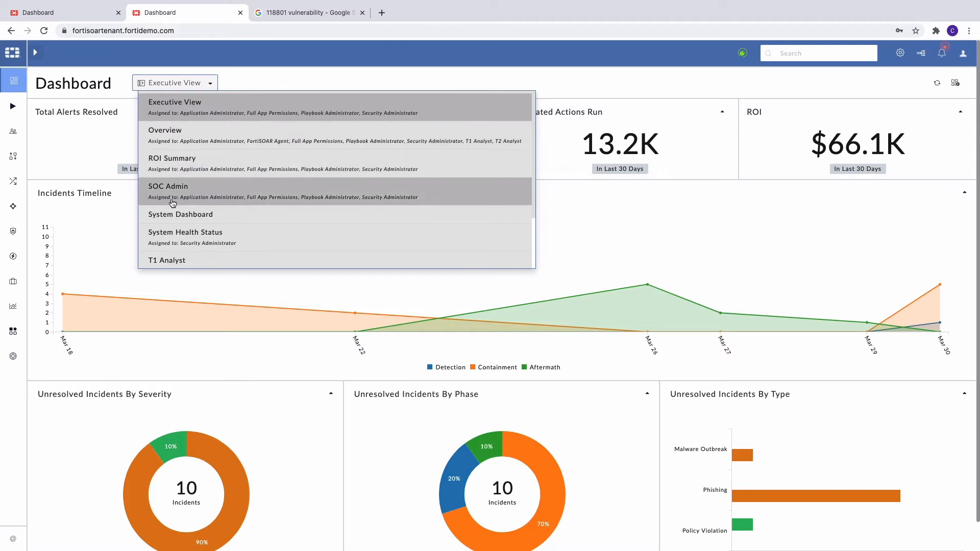
{"action": "mouse_move", "coordinate": [175, 135]}
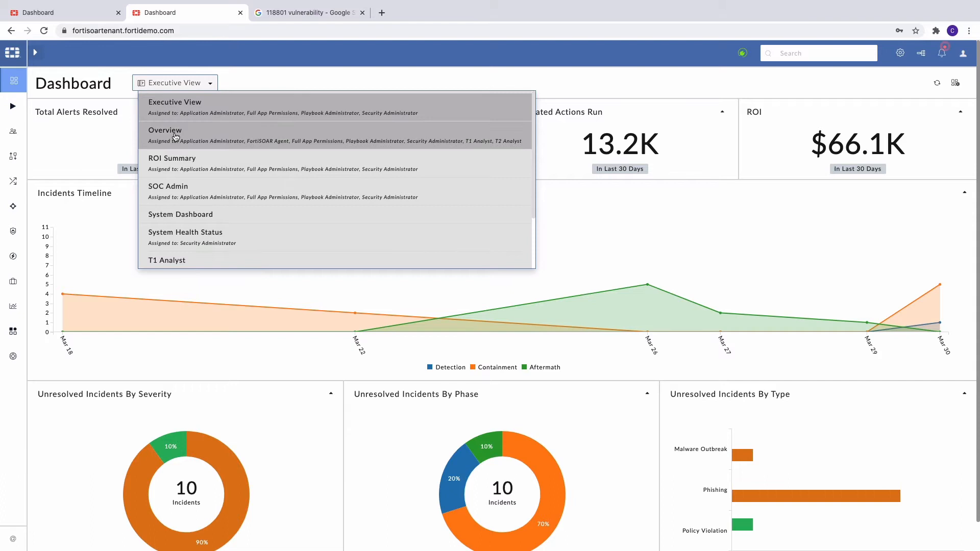
{"action": "mouse_move", "coordinate": [183, 136]}
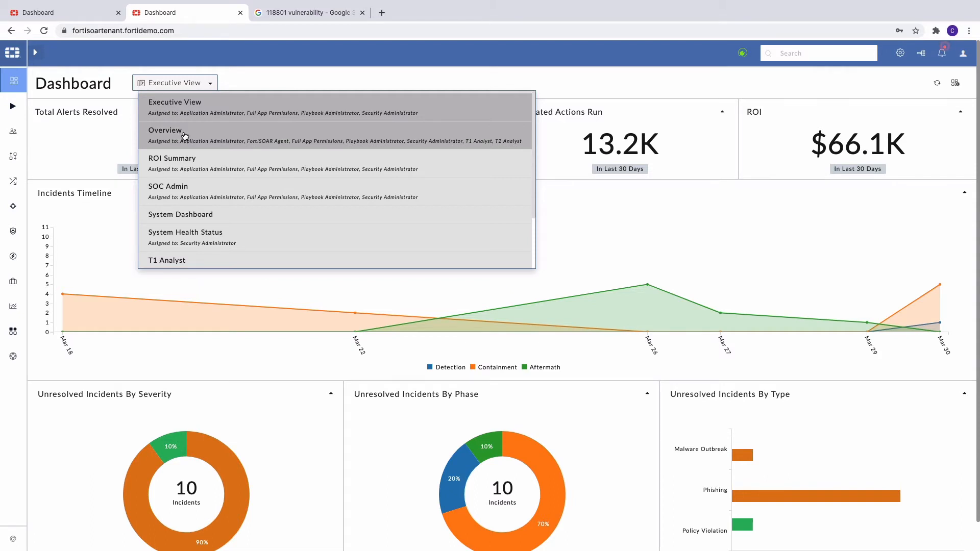
{"action": "mouse_move", "coordinate": [918, 152]}
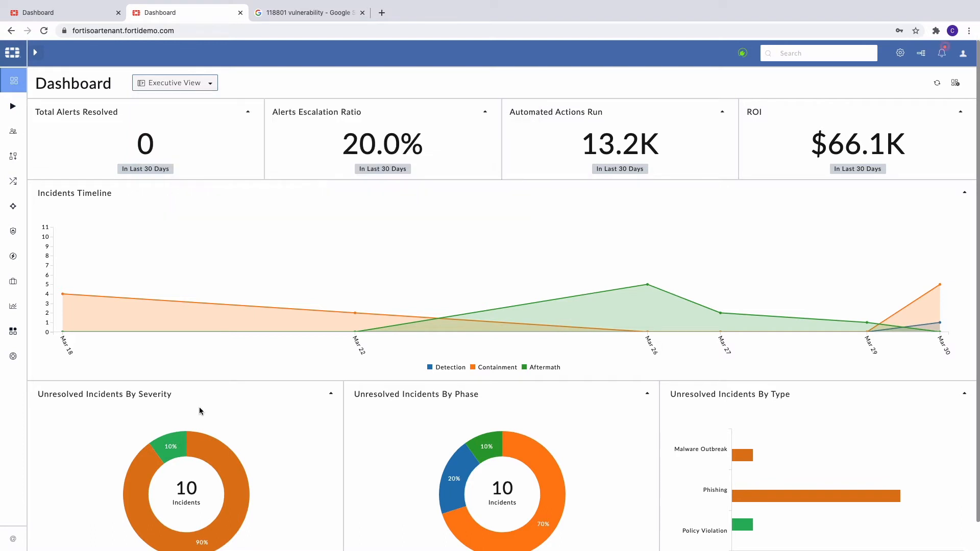
{"action": "mouse_move", "coordinate": [172, 85]}
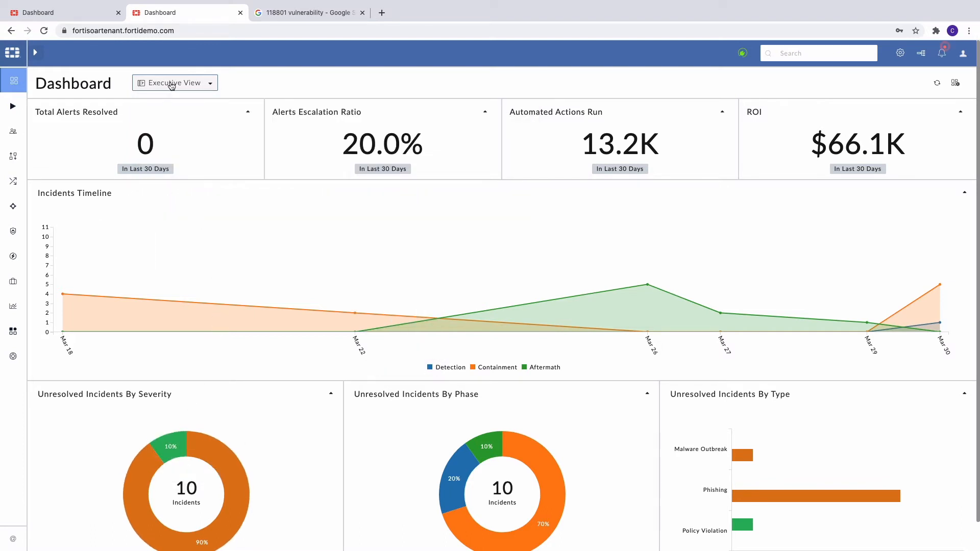
{"action": "mouse_move", "coordinate": [168, 199]}
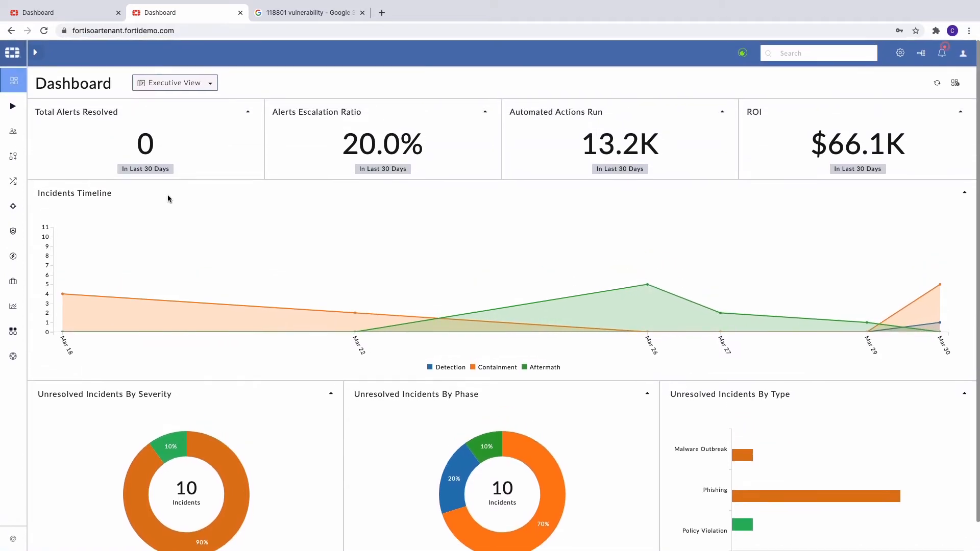
{"action": "mouse_move", "coordinate": [128, 165]}
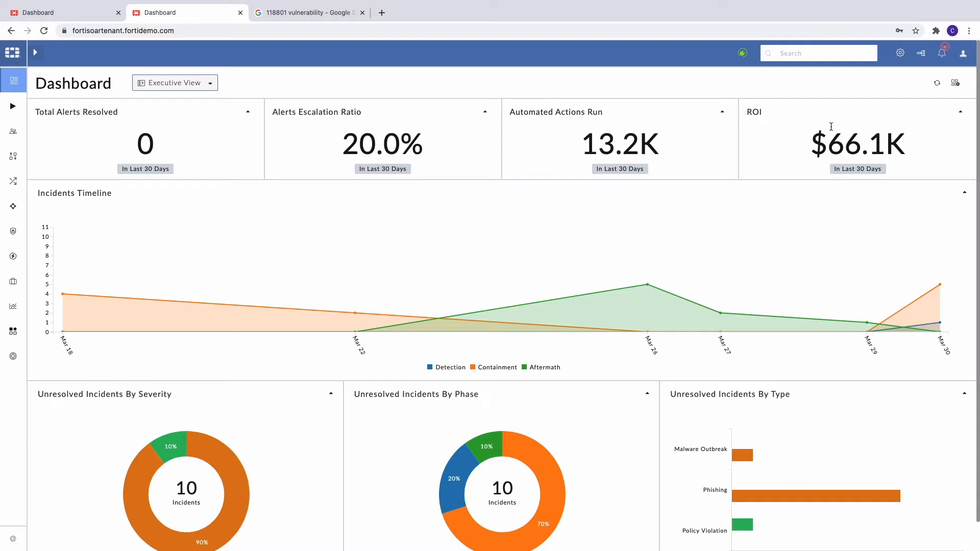
{"action": "mouse_move", "coordinate": [763, 112]}
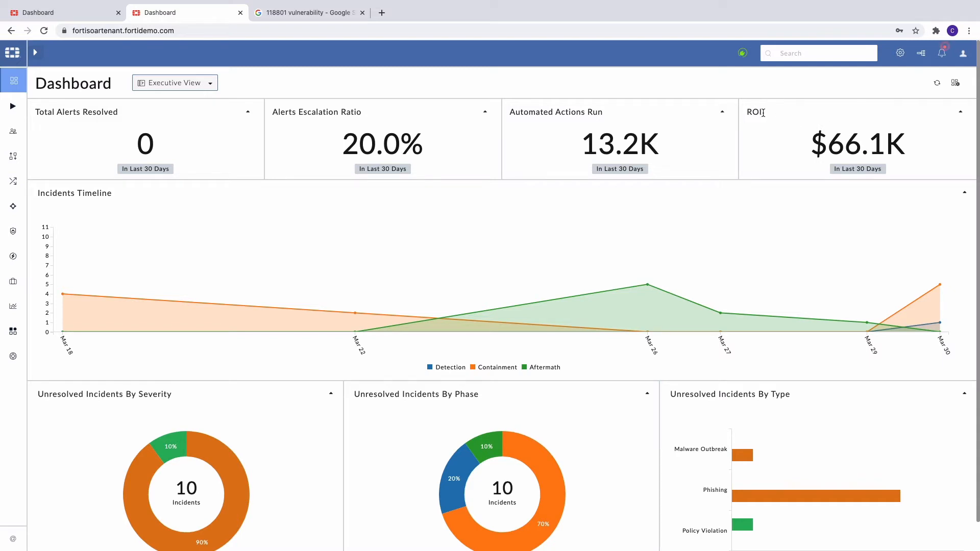
{"action": "mouse_move", "coordinate": [261, 437]}
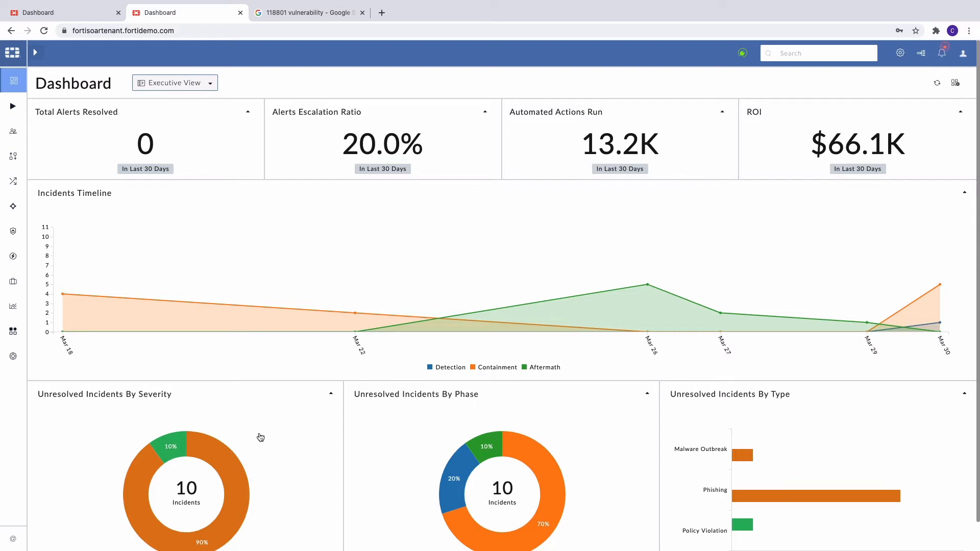
{"action": "mouse_move", "coordinate": [236, 411]}
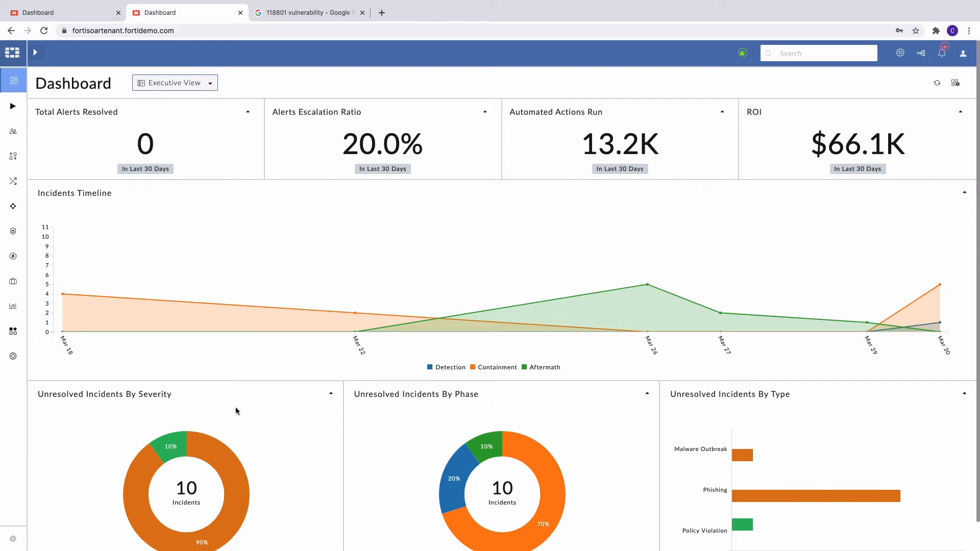
{"action": "mouse_move", "coordinate": [23, 294]}
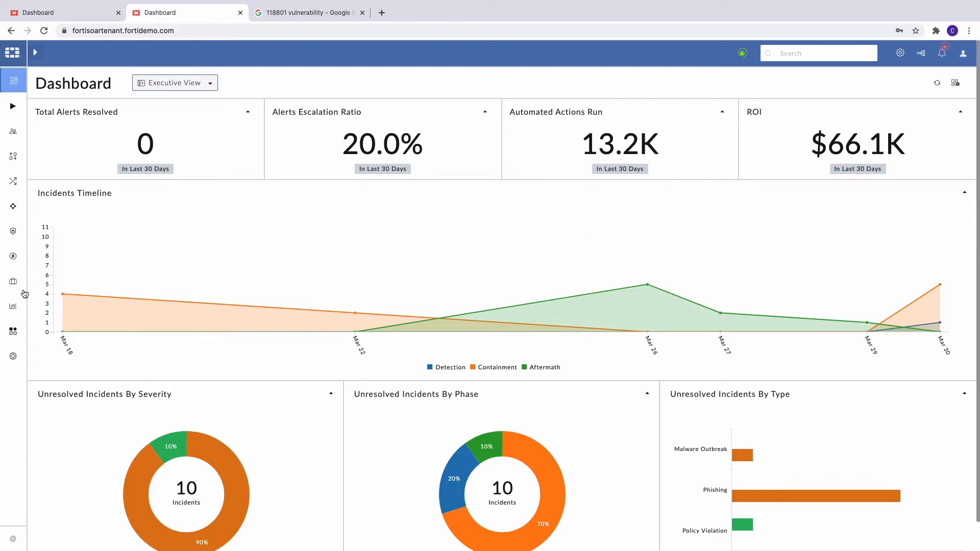
Go to Automation > Connectors to see the tenant's 69 installed connectors.
{"action": "left_click", "coordinate": [13, 256]}
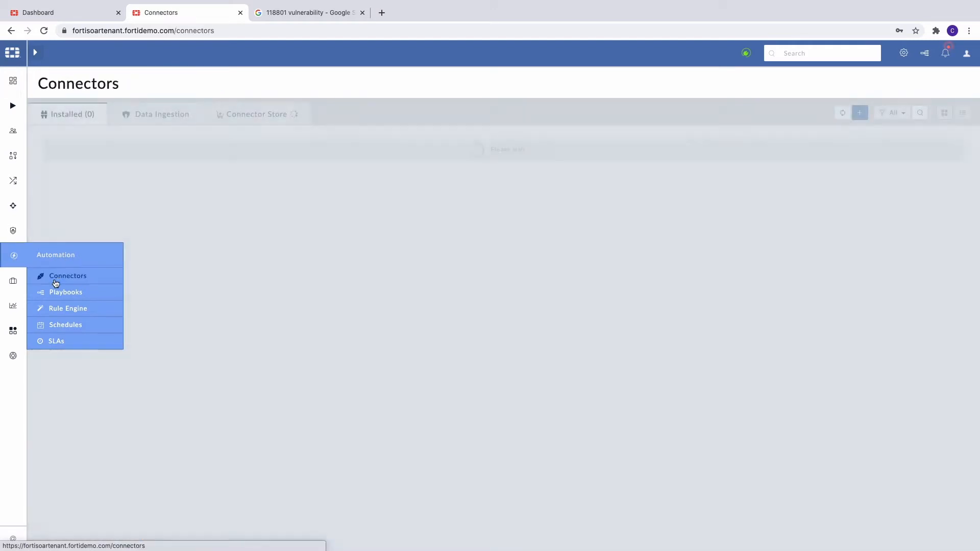
{"action": "left_click", "coordinate": [68, 275]}
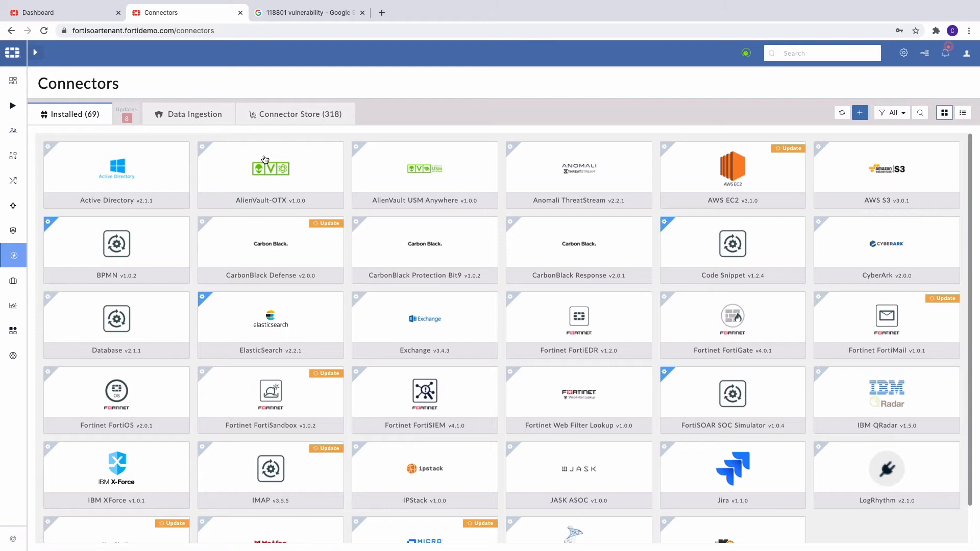
{"action": "mouse_move", "coordinate": [54, 116]}
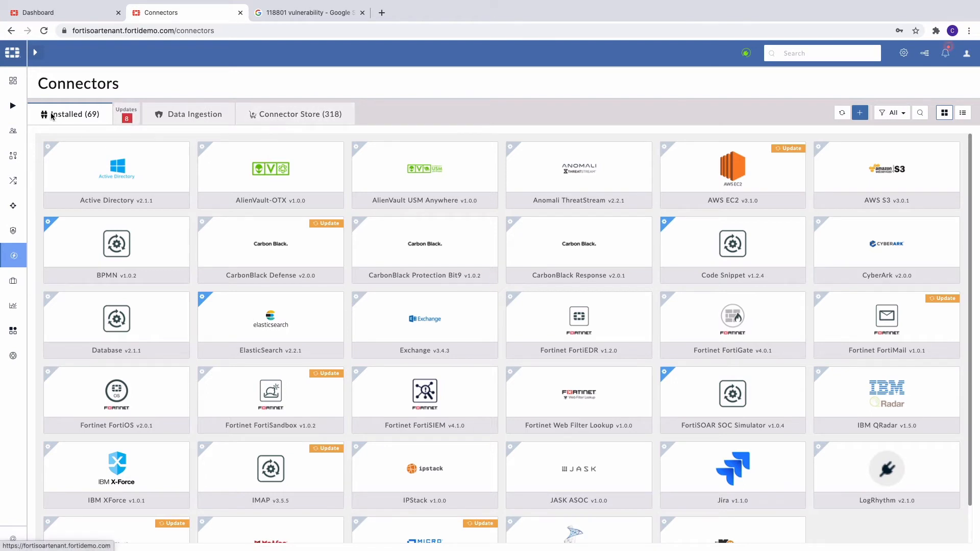
{"action": "mouse_move", "coordinate": [294, 113]}
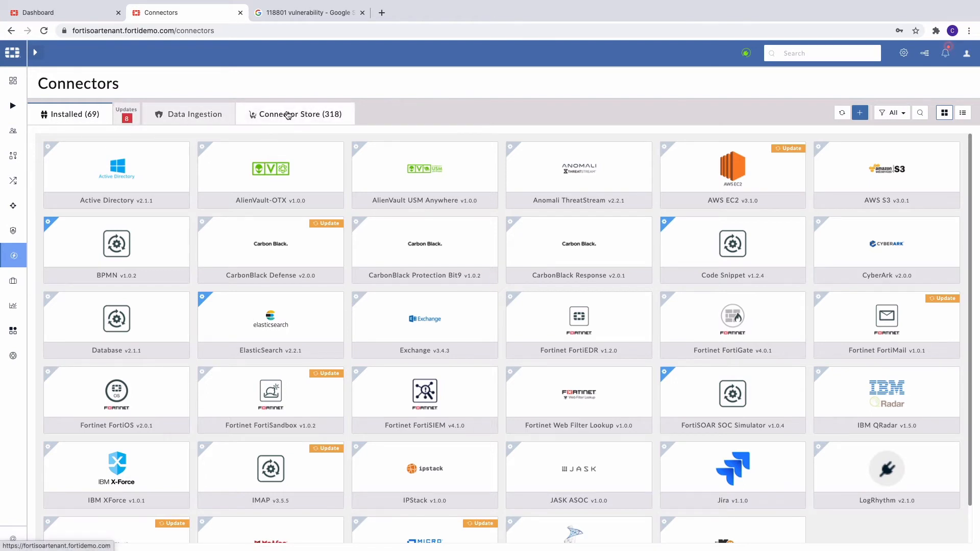
{"action": "mouse_move", "coordinate": [214, 226]}
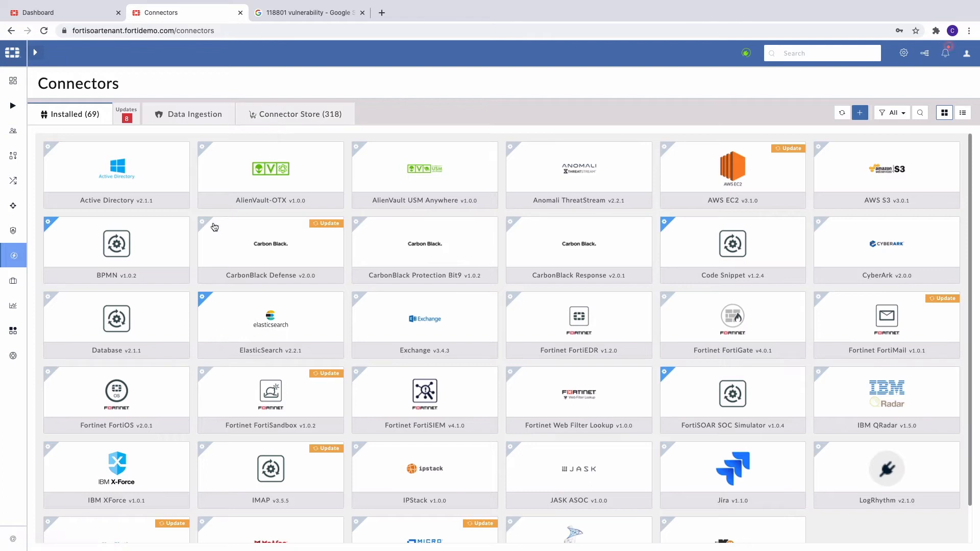
{"action": "mouse_move", "coordinate": [98, 243]}
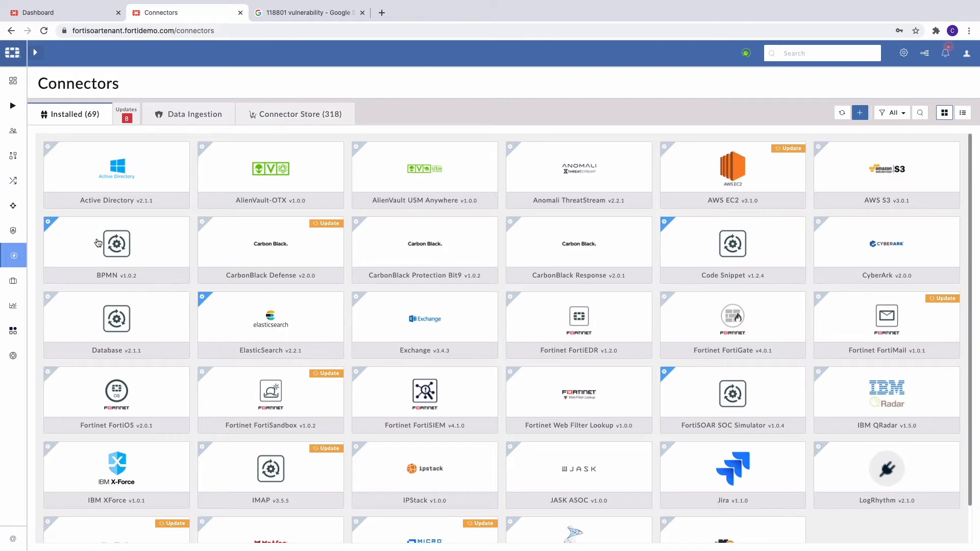
{"action": "mouse_move", "coordinate": [35, 160]}
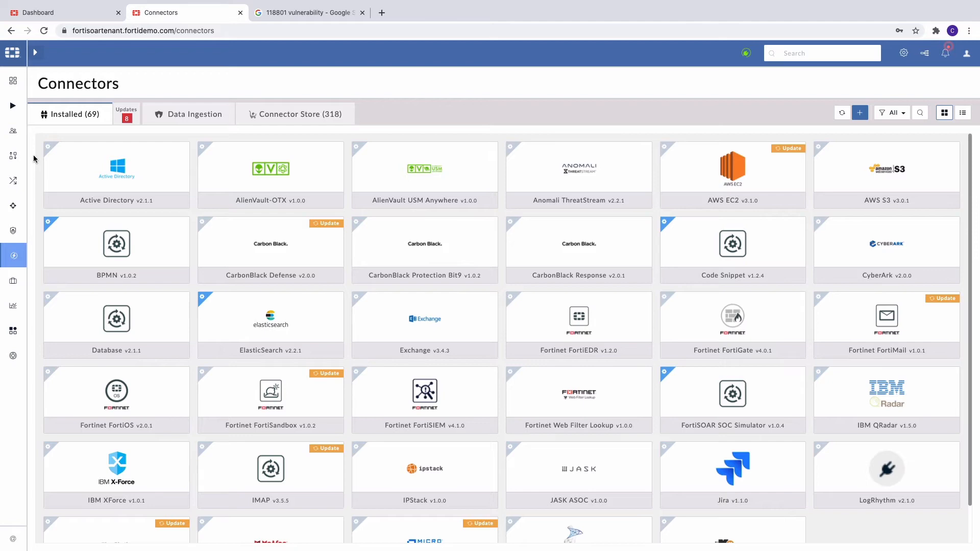
{"action": "mouse_move", "coordinate": [629, 85]}
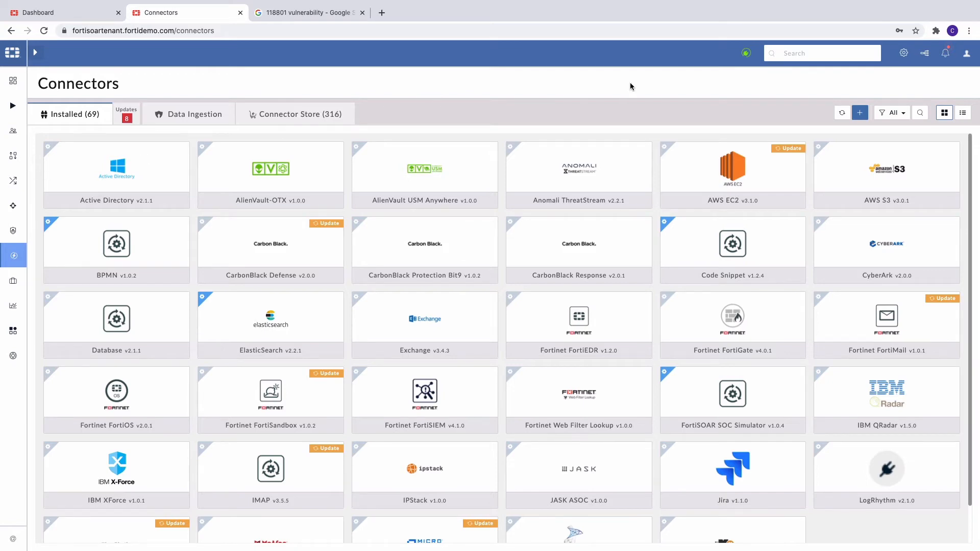
From system settings, show Multi Tenancy > Master Configuration with the node connected to the master.
{"action": "left_click", "coordinate": [903, 53]}
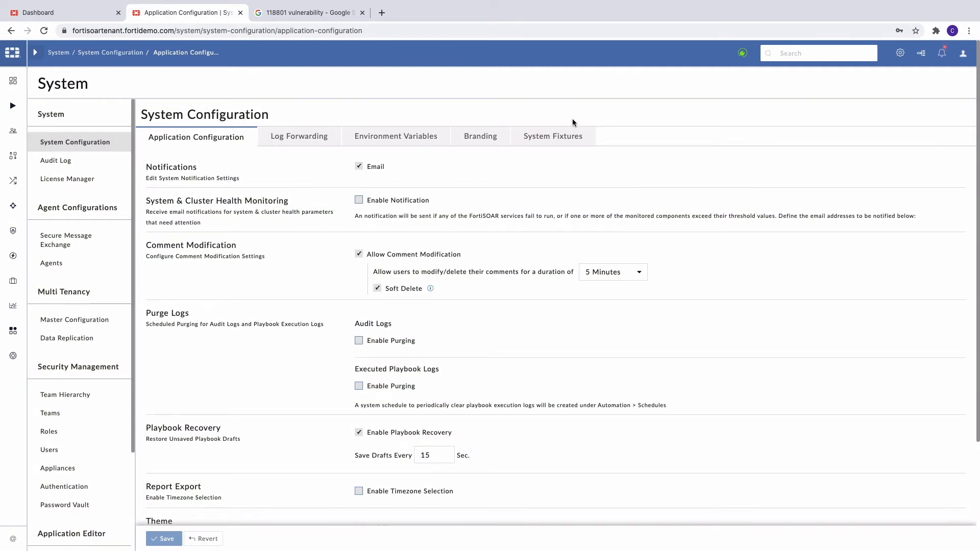
{"action": "mouse_move", "coordinate": [66, 239]}
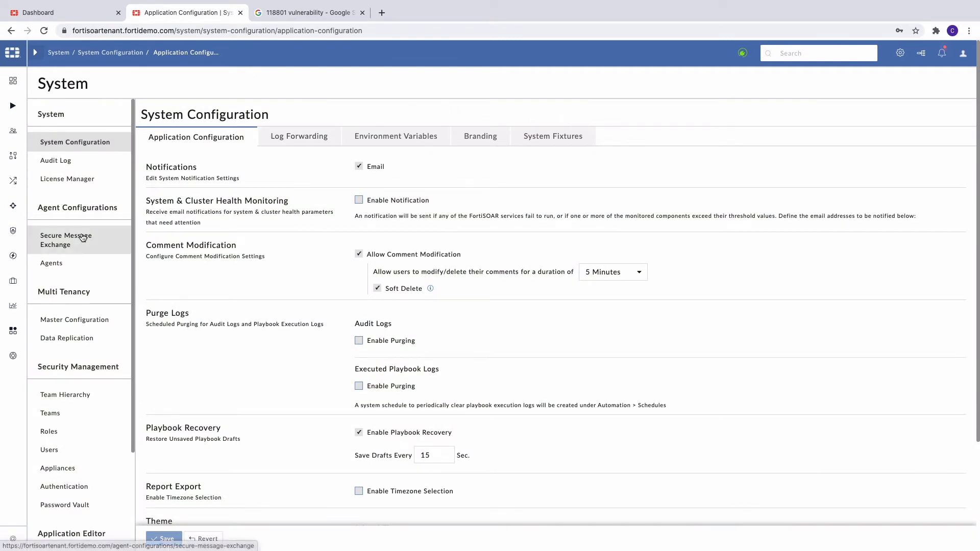
{"action": "mouse_move", "coordinate": [73, 319]}
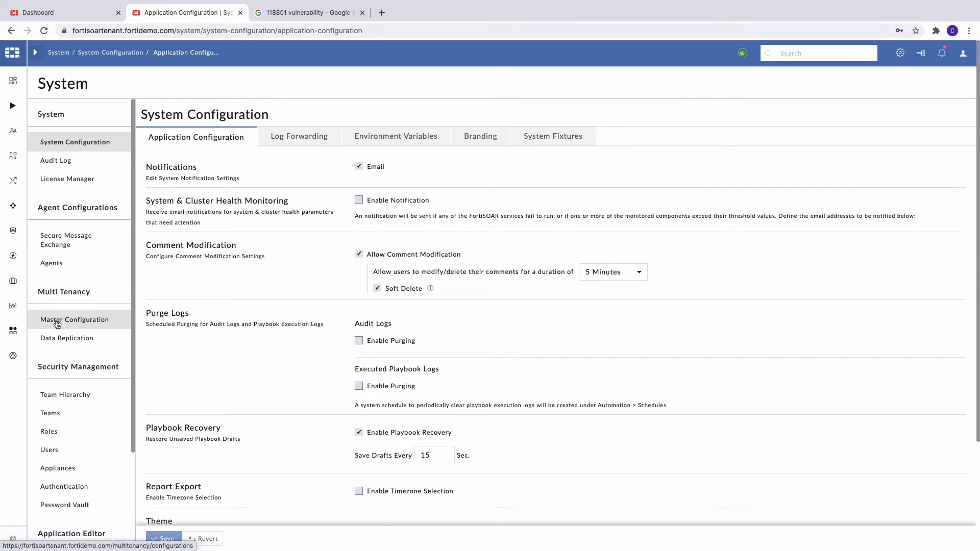
{"action": "left_click", "coordinate": [73, 320]}
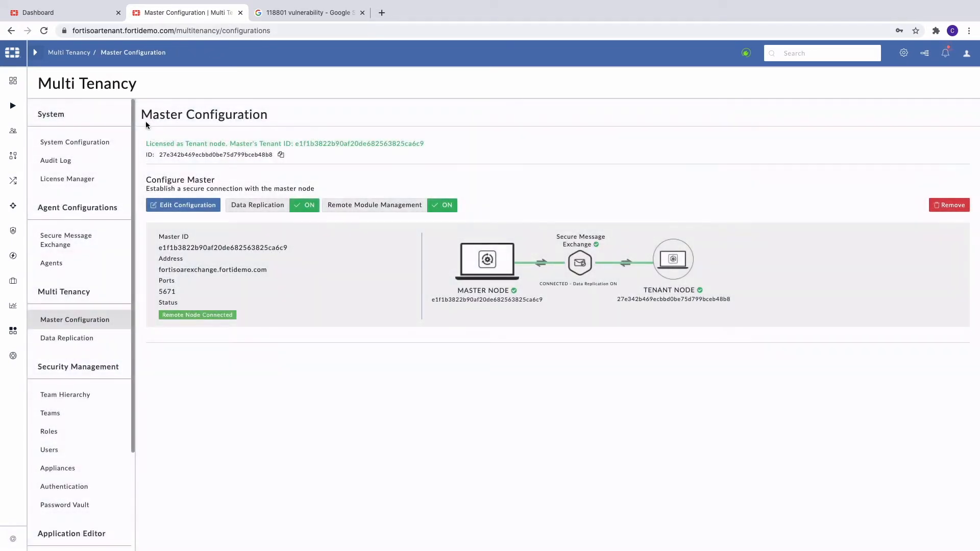
{"action": "mouse_move", "coordinate": [559, 232]}
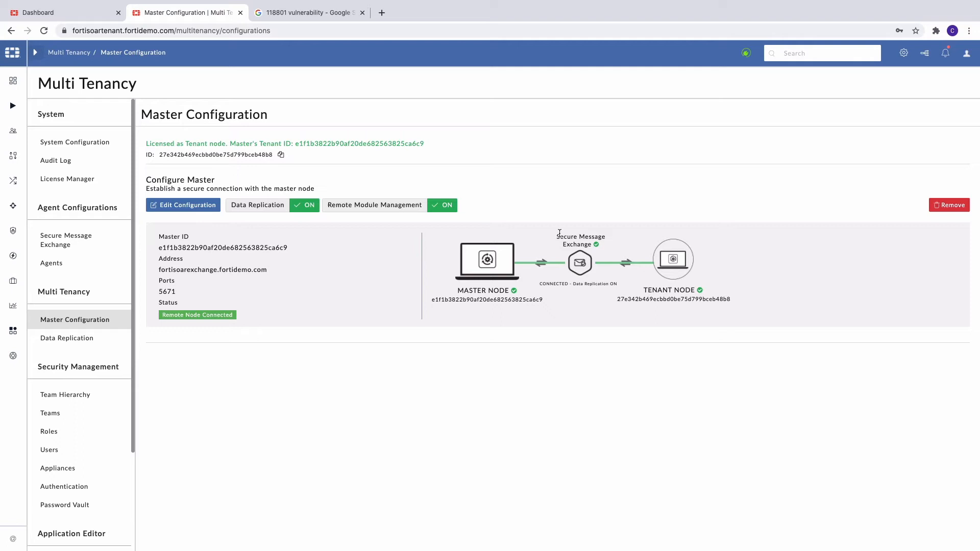
{"action": "mouse_move", "coordinate": [673, 288]}
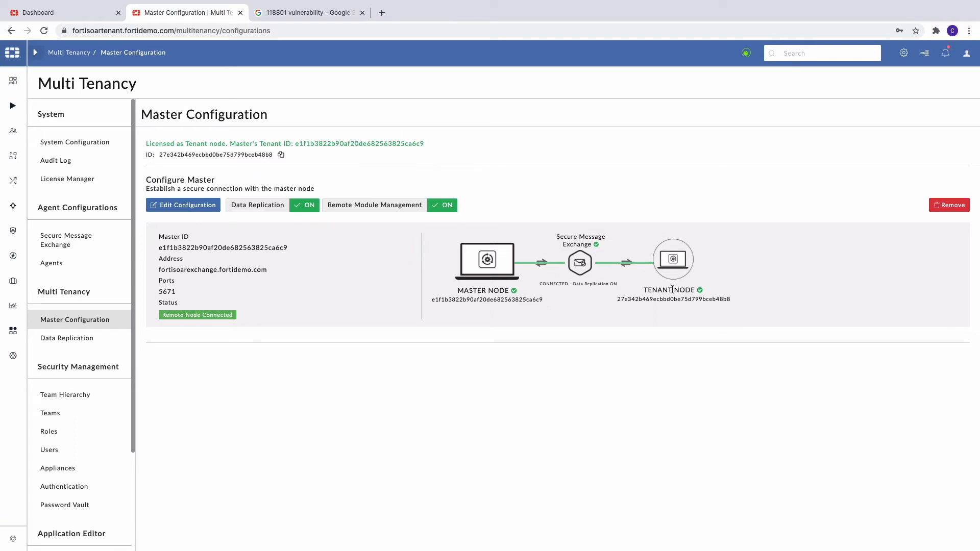
Show Data Replication per module, turning Assets replication off and back on.
{"action": "left_click", "coordinate": [67, 338]}
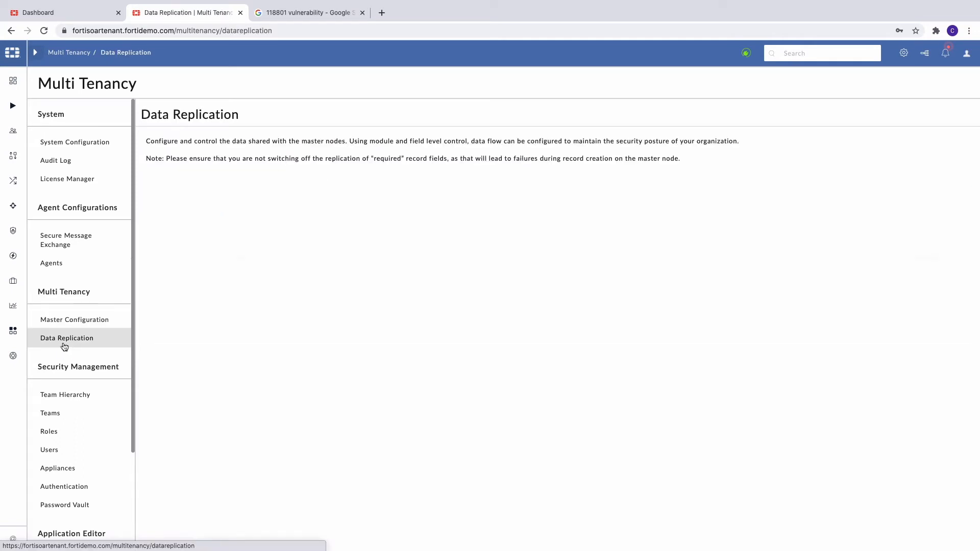
{"action": "left_click", "coordinate": [68, 338]}
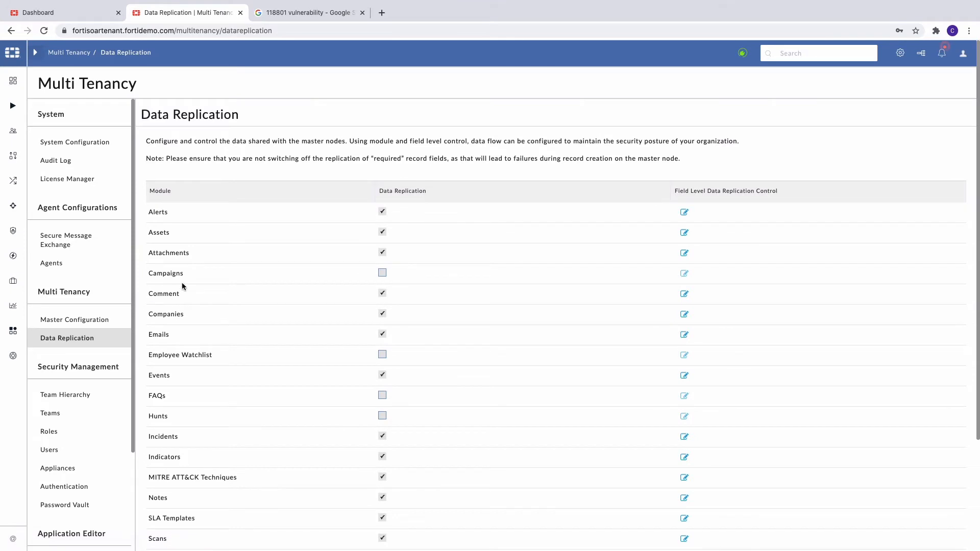
{"action": "mouse_move", "coordinate": [392, 189]}
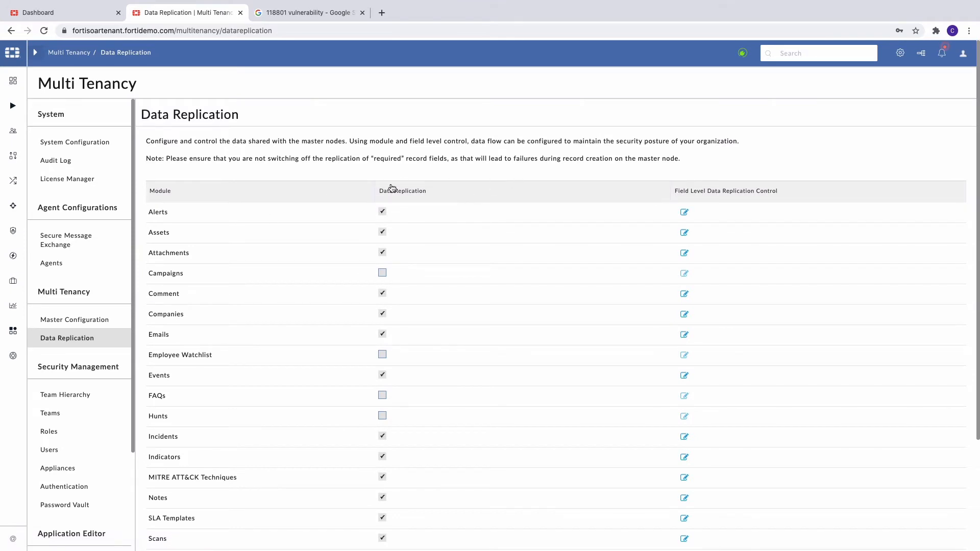
{"action": "mouse_move", "coordinate": [388, 236]}
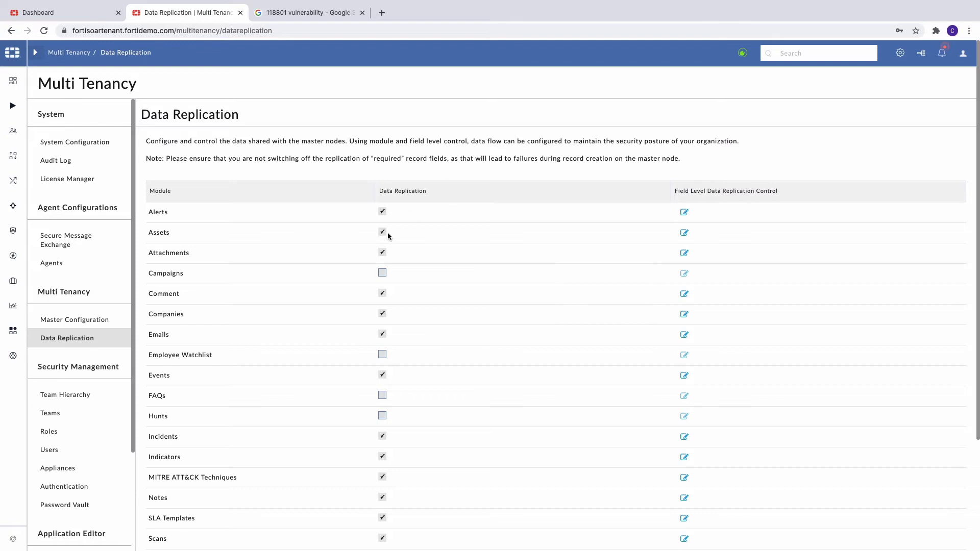
{"action": "mouse_move", "coordinate": [371, 257]}
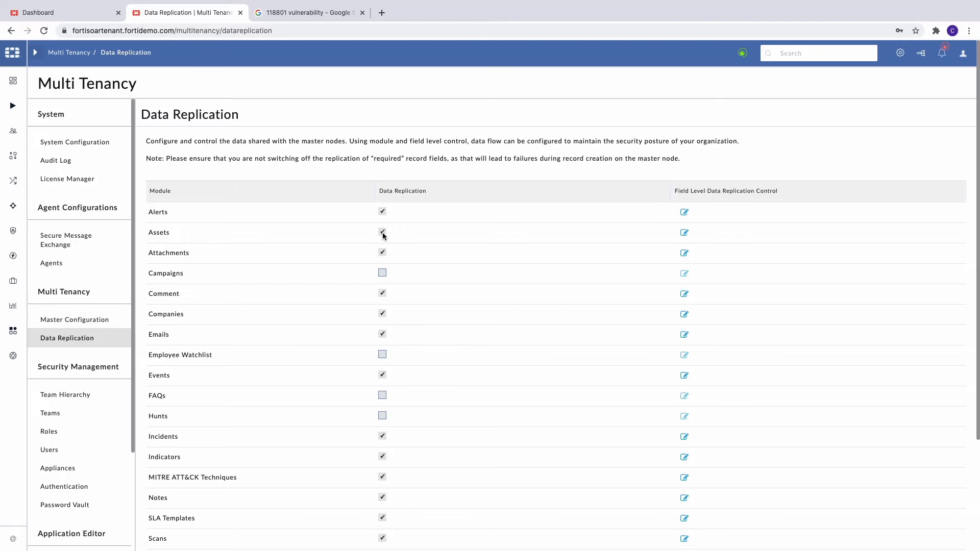
{"action": "left_click", "coordinate": [382, 233]}
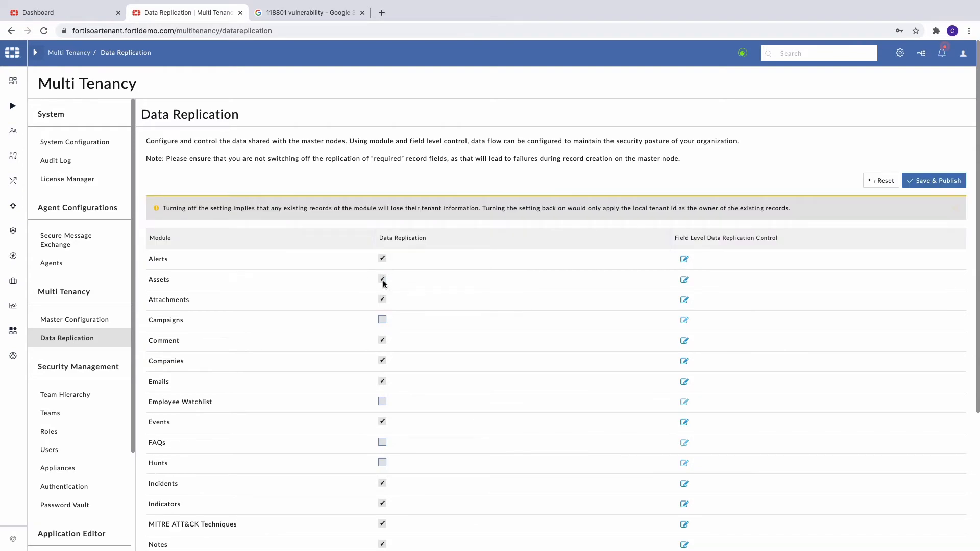
{"action": "left_click", "coordinate": [684, 278]}
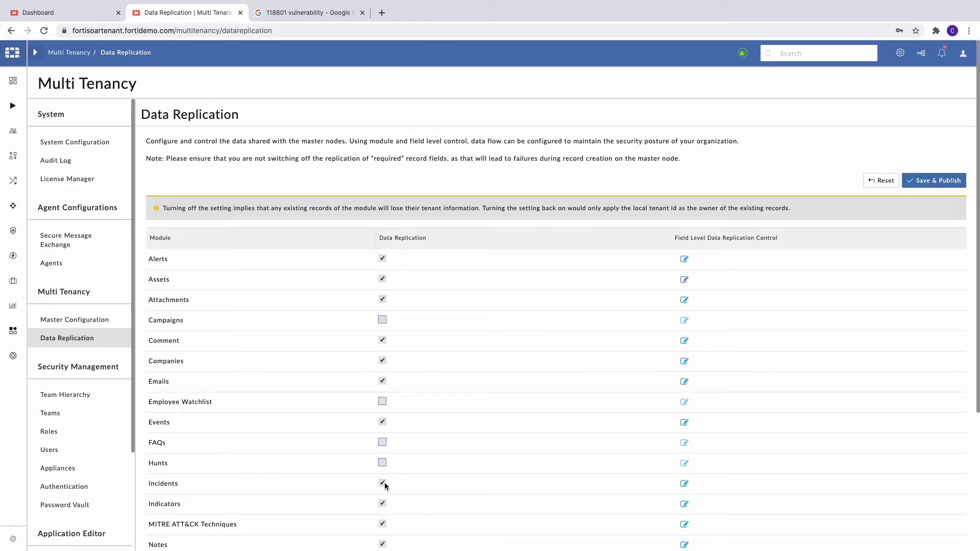
{"action": "mouse_move", "coordinate": [13, 130]}
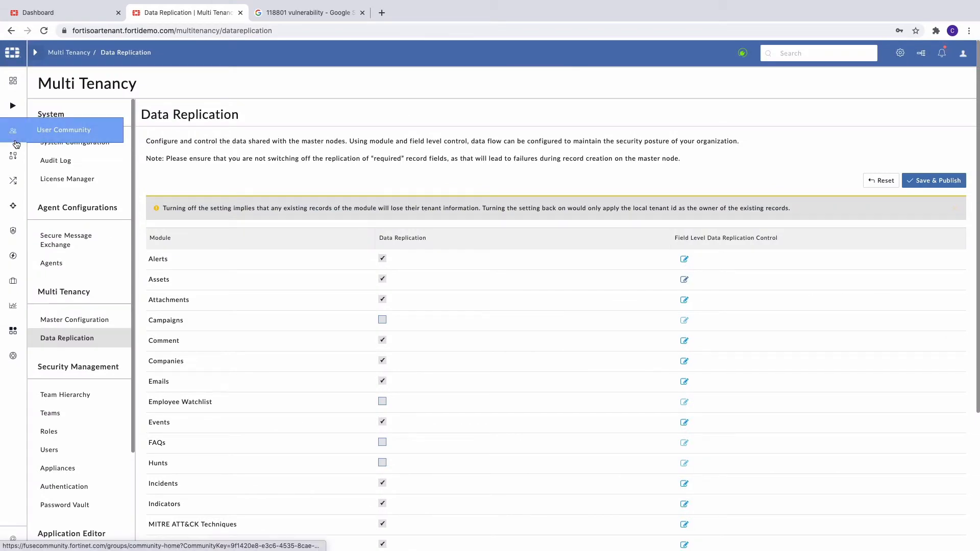
Review Alert-108 'Malware detected on multiple host', its indicators and correlations, then return to the Alerts list.
{"action": "left_click", "coordinate": [12, 180]}
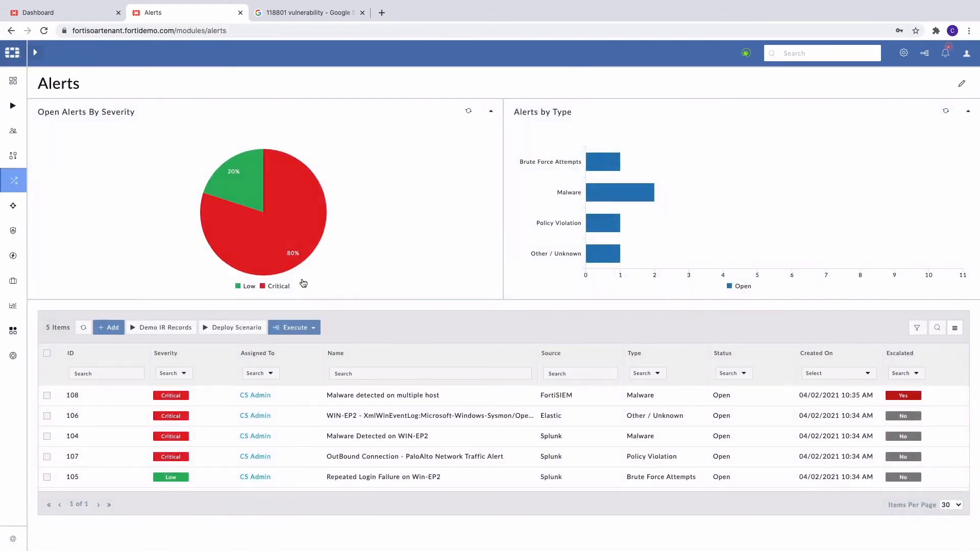
{"action": "left_click", "coordinate": [383, 395]}
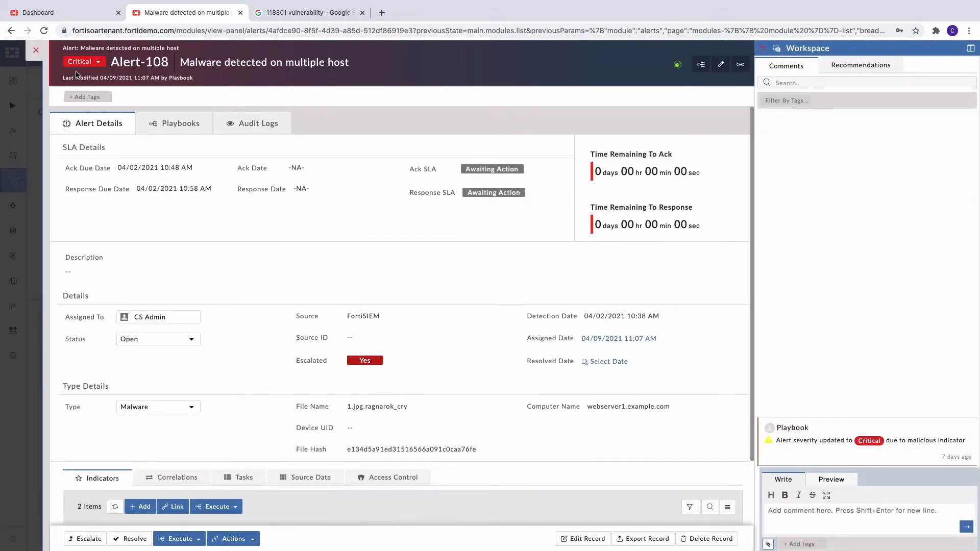
{"action": "mouse_move", "coordinate": [191, 62]}
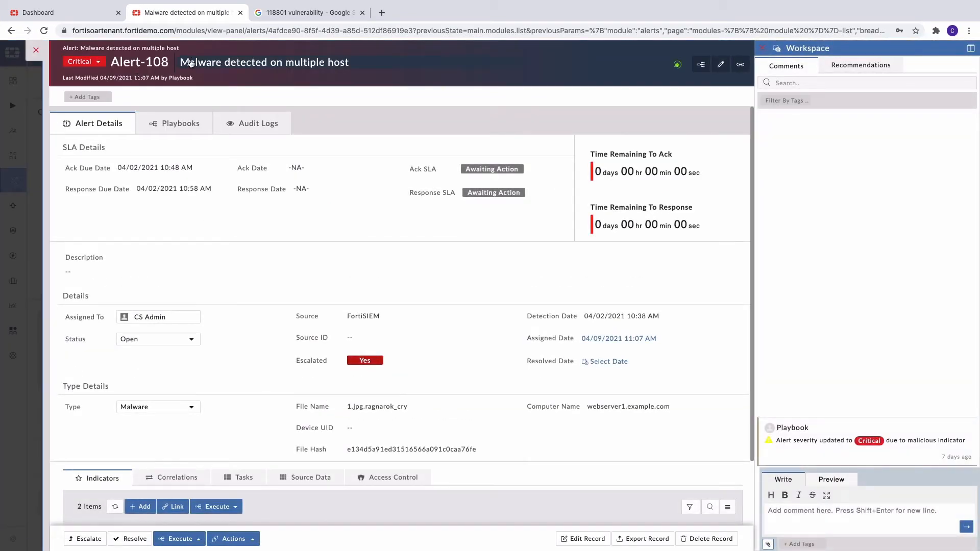
{"action": "mouse_move", "coordinate": [342, 63]}
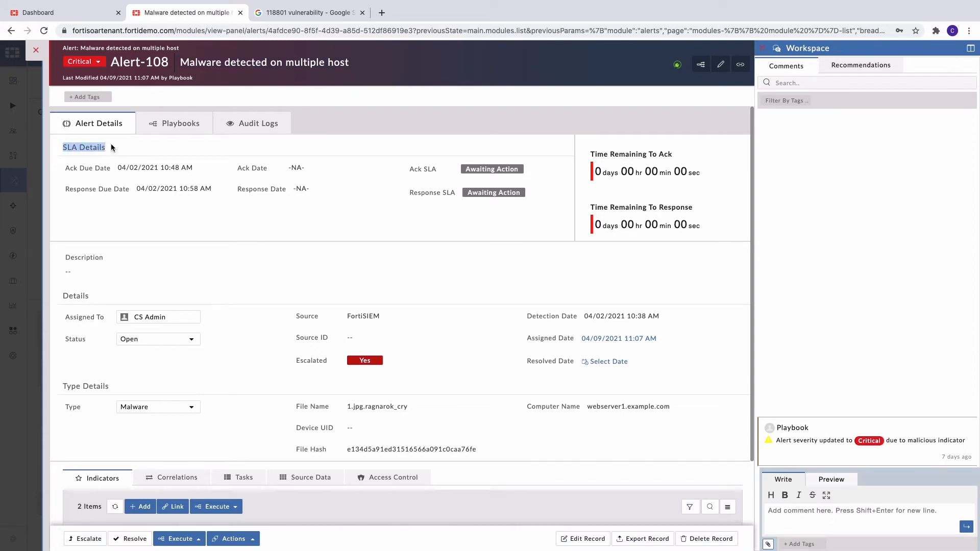
{"action": "mouse_move", "coordinate": [61, 312]}
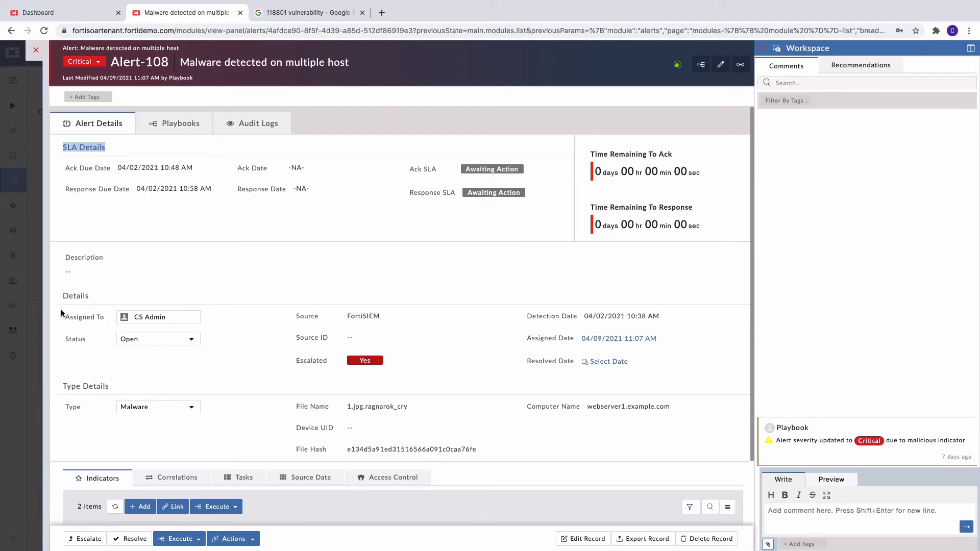
{"action": "mouse_move", "coordinate": [300, 379]}
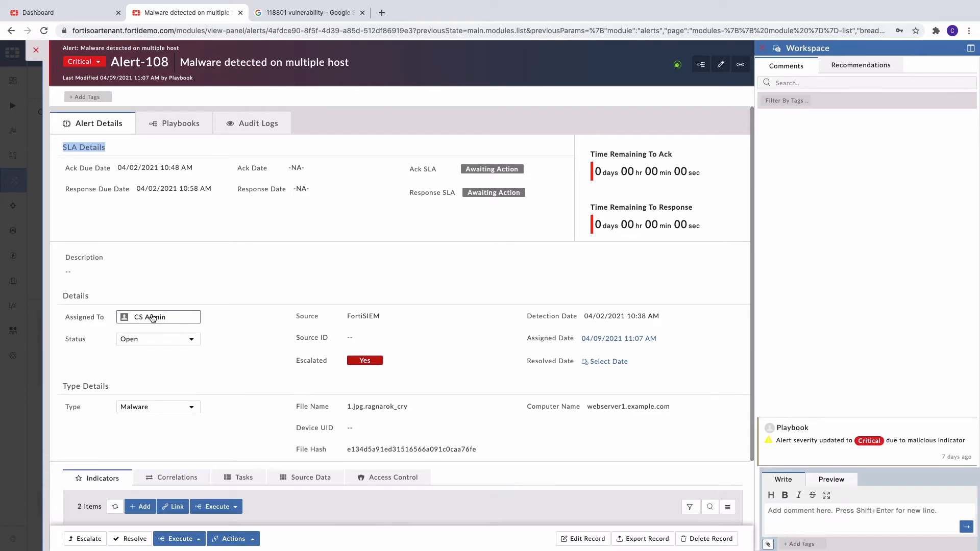
{"action": "scroll", "scroll_direction": "down", "scroll_amount": 3}
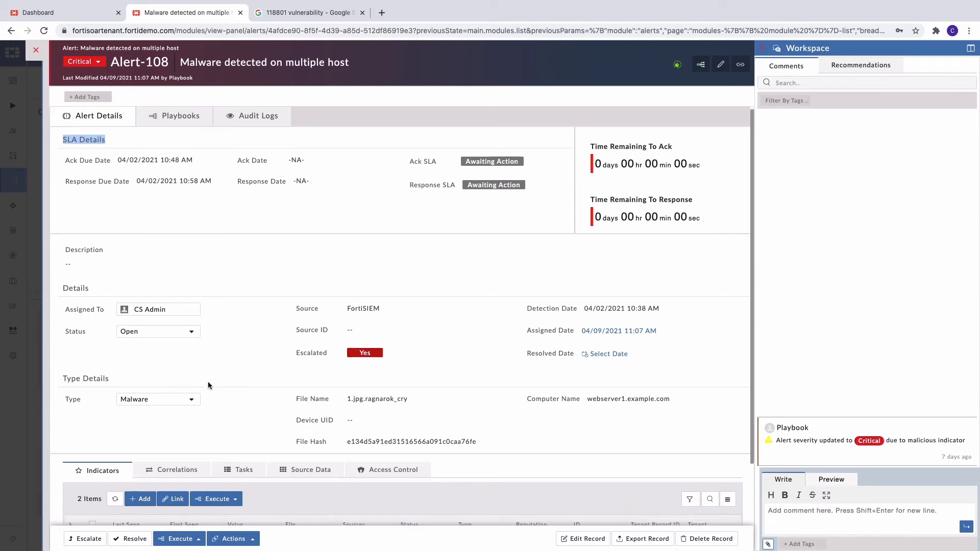
{"action": "scroll", "scroll_direction": "down", "scroll_amount": 3}
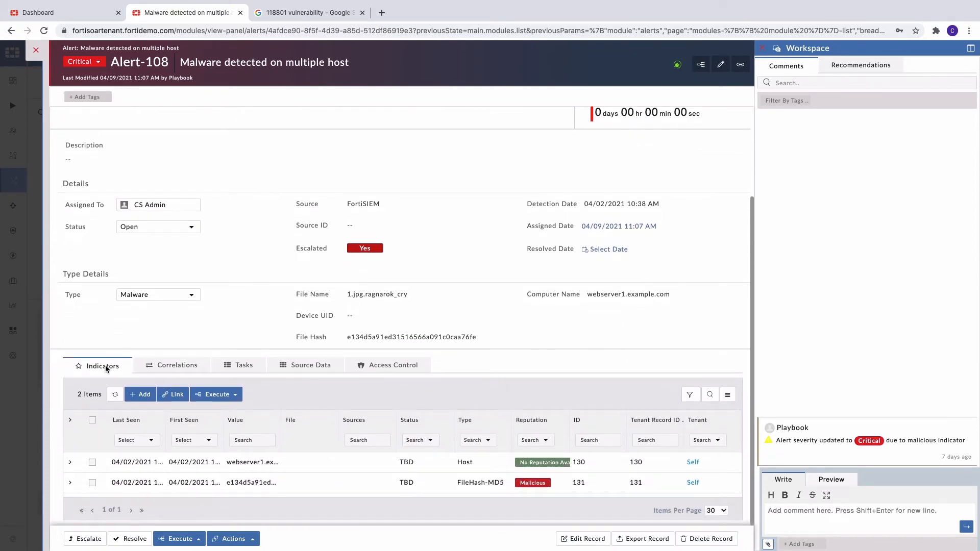
{"action": "mouse_move", "coordinate": [178, 365]}
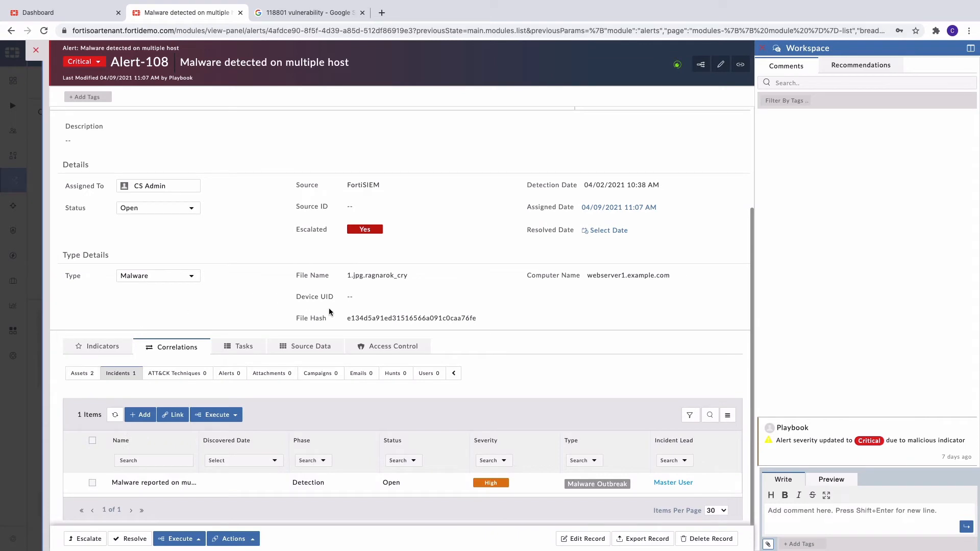
{"action": "mouse_move", "coordinate": [420, 276]}
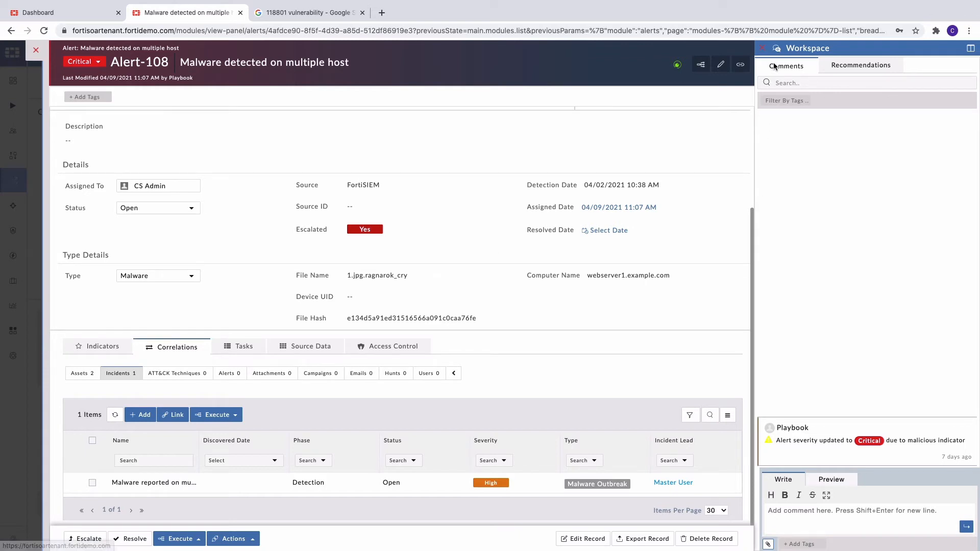
{"action": "mouse_move", "coordinate": [781, 442]}
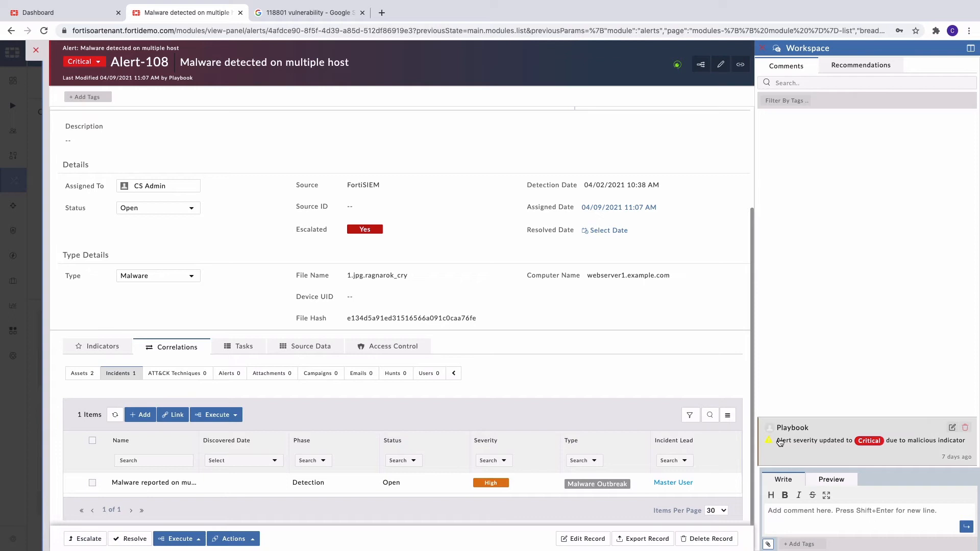
{"action": "mouse_move", "coordinate": [820, 443]}
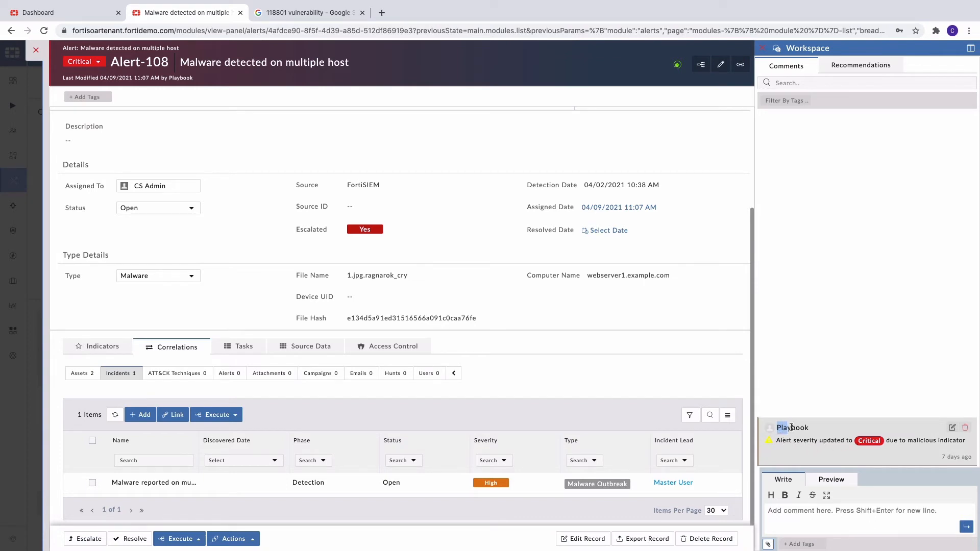
{"action": "mouse_move", "coordinate": [810, 430]}
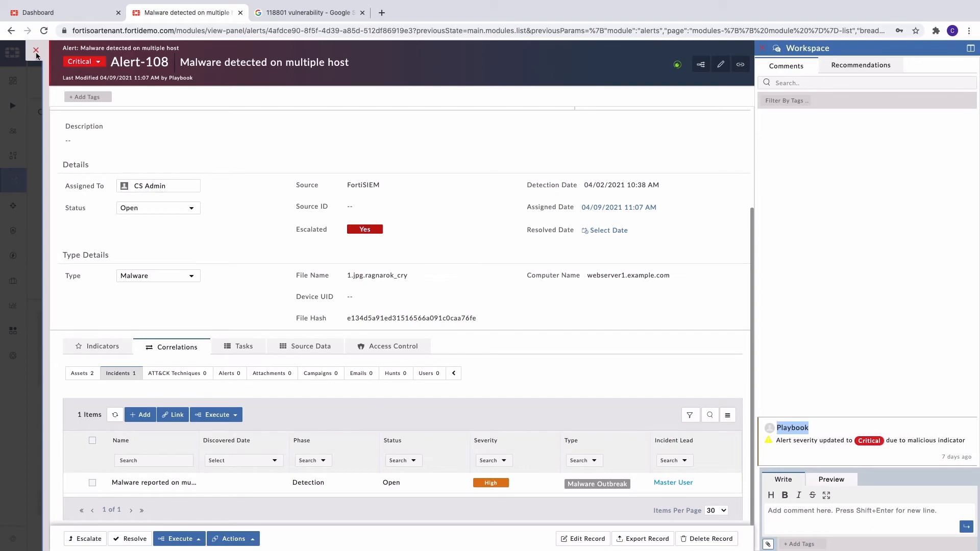
{"action": "left_click", "coordinate": [36, 49]}
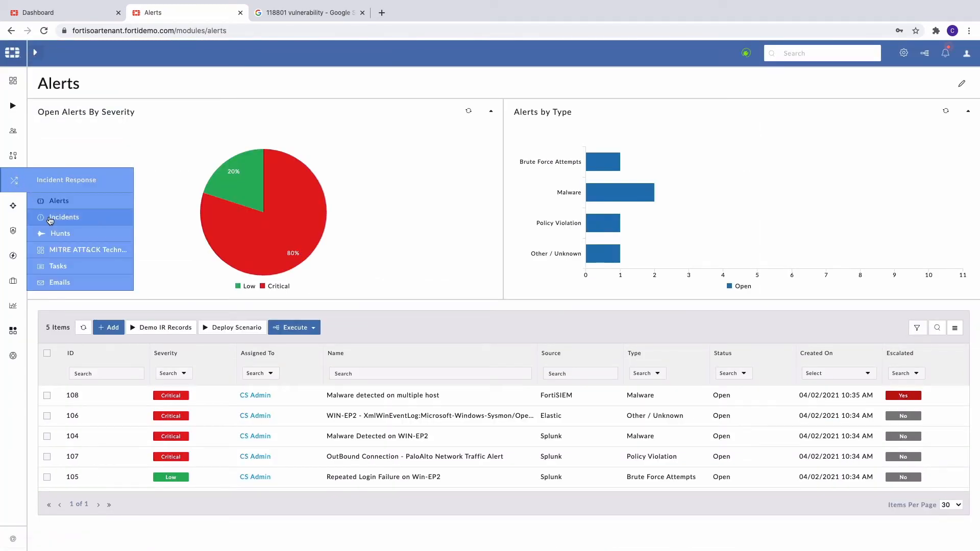
Navigate to Incident Response > Incidents on the tenant and then on the MSSP master instance.
{"action": "left_click", "coordinate": [63, 216]}
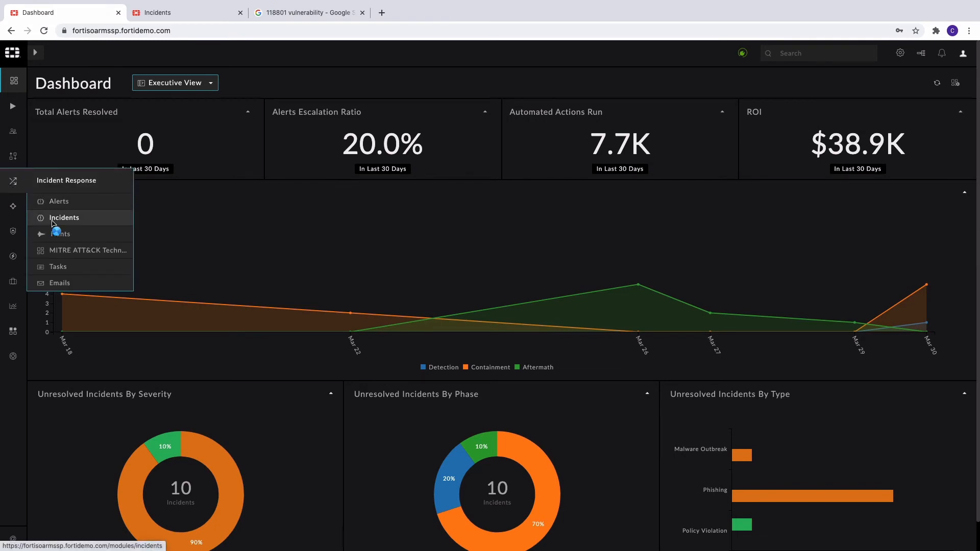
{"action": "left_click", "coordinate": [64, 217]}
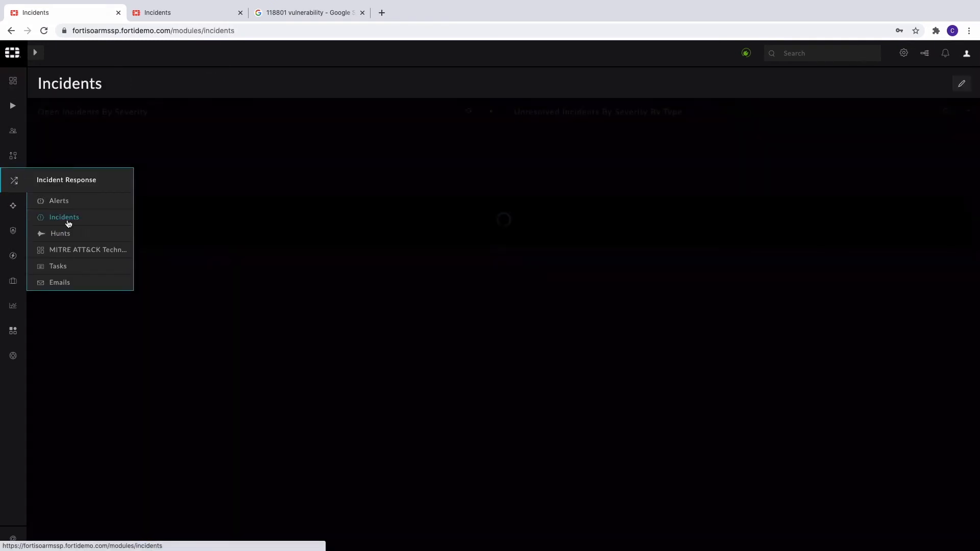
Load the Incidents list and open incident 392 'Malware reported on multiple systems'.
{"action": "left_click", "coordinate": [64, 216]}
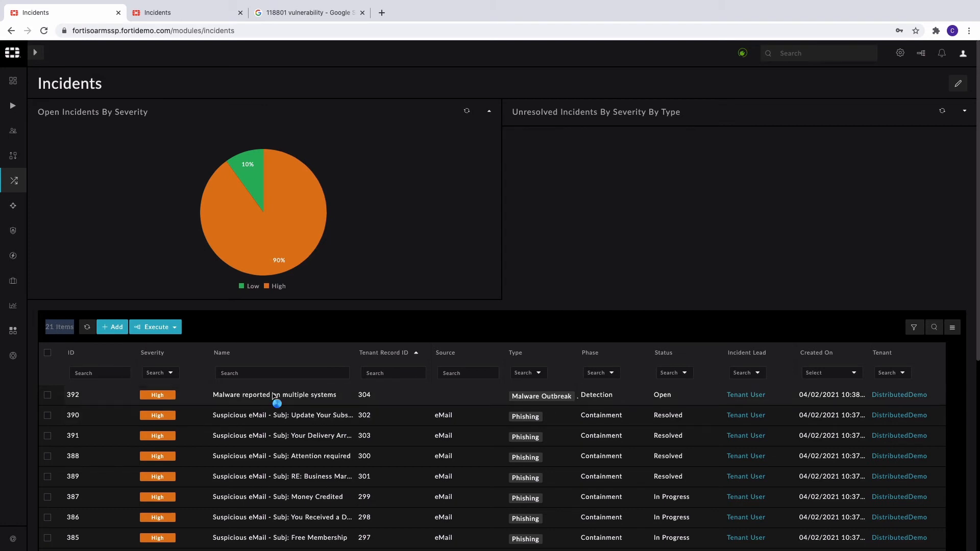
{"action": "left_click", "coordinate": [274, 394]}
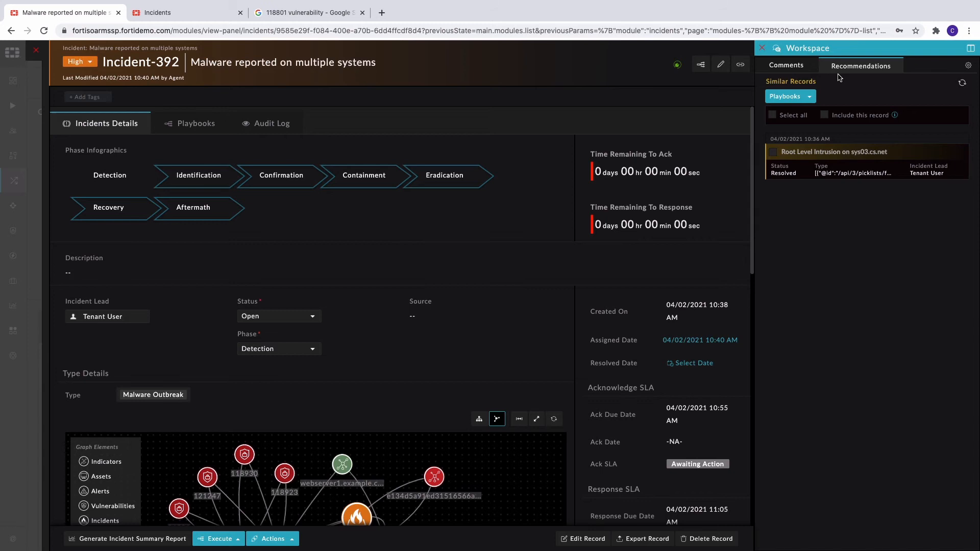
{"action": "mouse_move", "coordinate": [773, 159]}
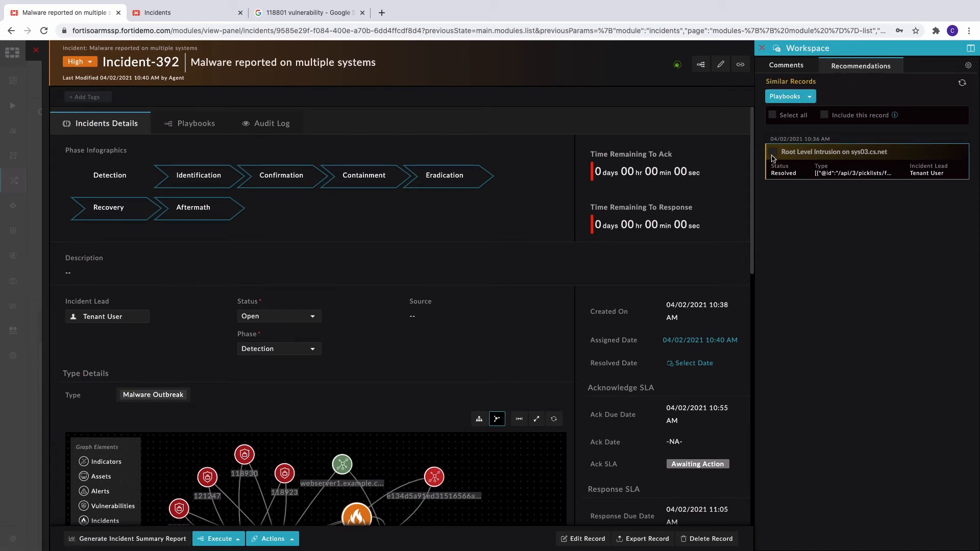
{"action": "mouse_move", "coordinate": [777, 158]}
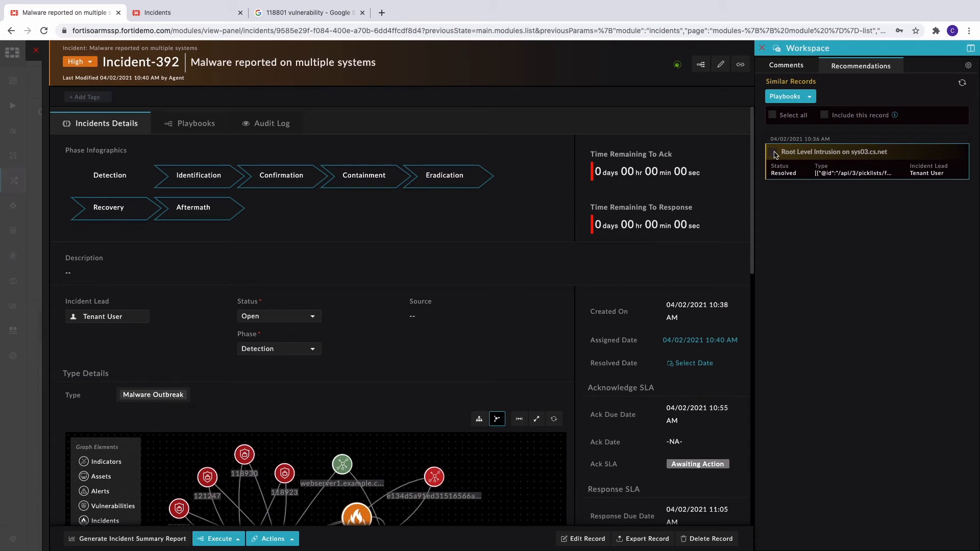
{"action": "mouse_move", "coordinate": [723, 208]}
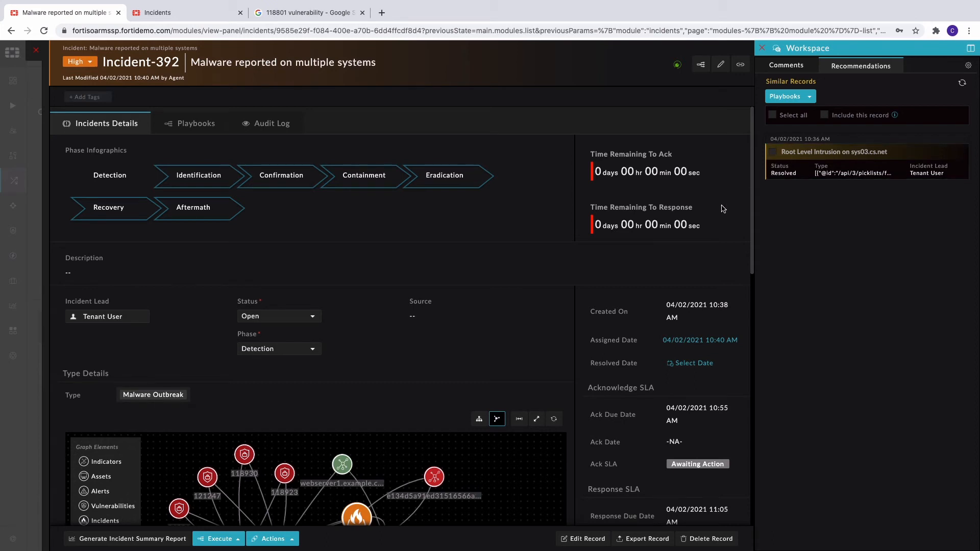
{"action": "mouse_move", "coordinate": [744, 268]}
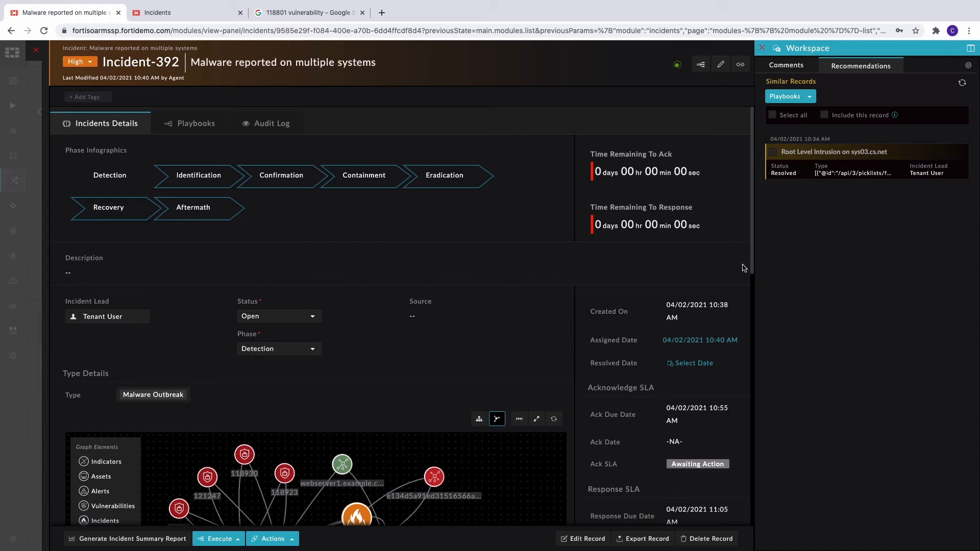
Scroll Incident-392 down to its relationship graph of alerts, indicators, assets and vulnerabilities.
{"action": "scroll", "scroll_direction": "down", "scroll_amount": 3}
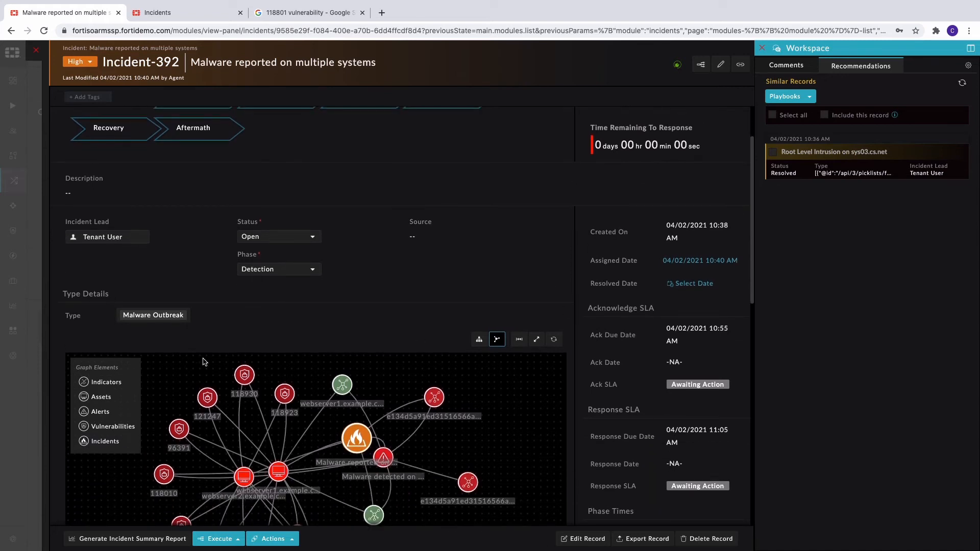
{"action": "scroll", "scroll_direction": "down", "scroll_amount": 3}
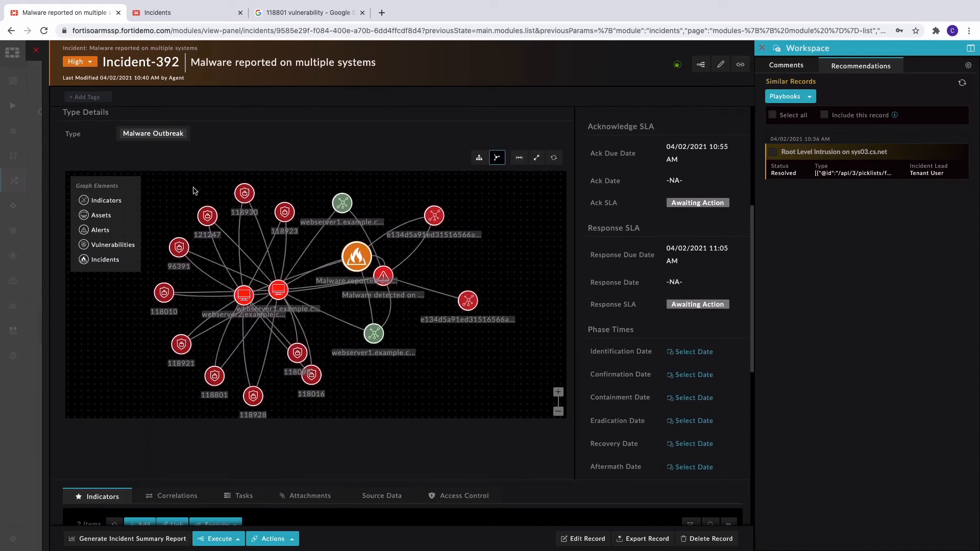
{"action": "scroll", "scroll_direction": "down", "scroll_amount": 3}
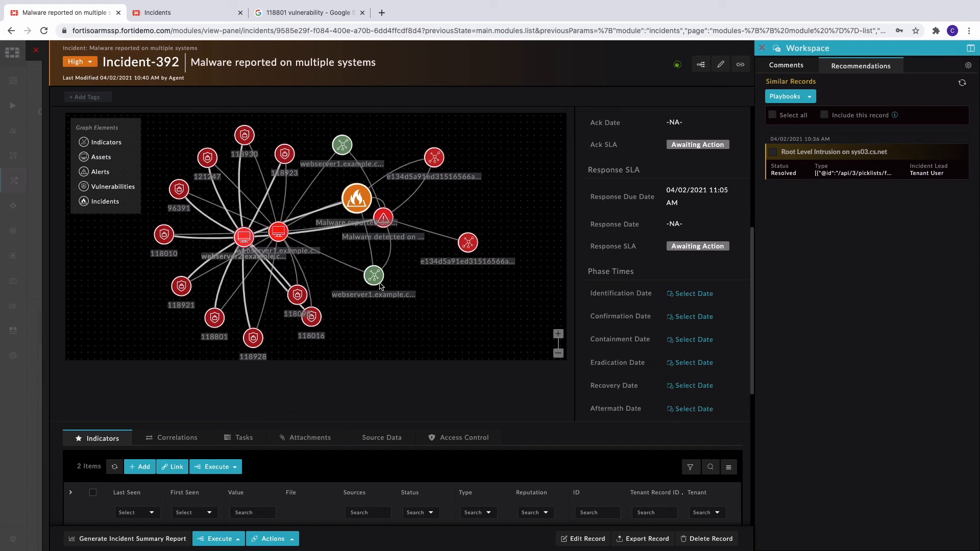
{"action": "mouse_move", "coordinate": [314, 193]}
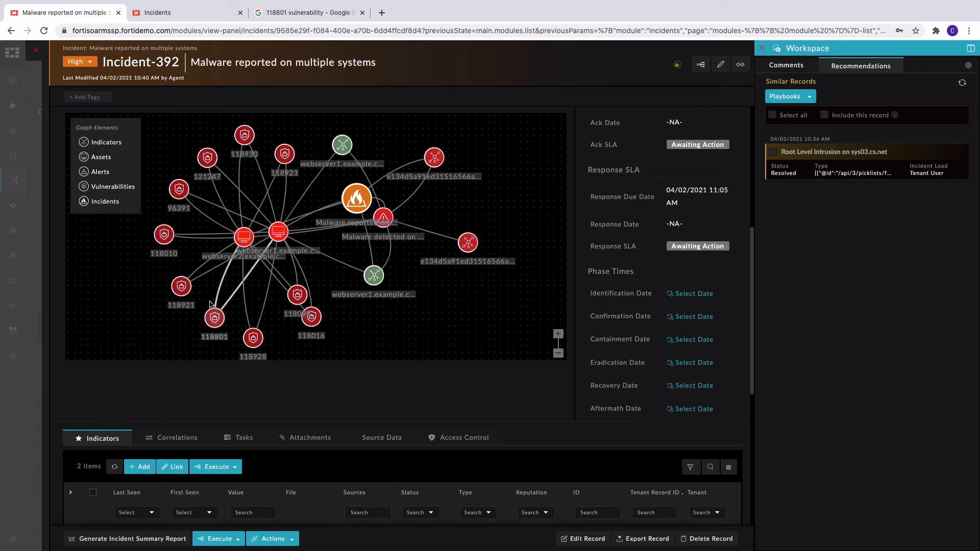
{"action": "mouse_move", "coordinate": [202, 344]}
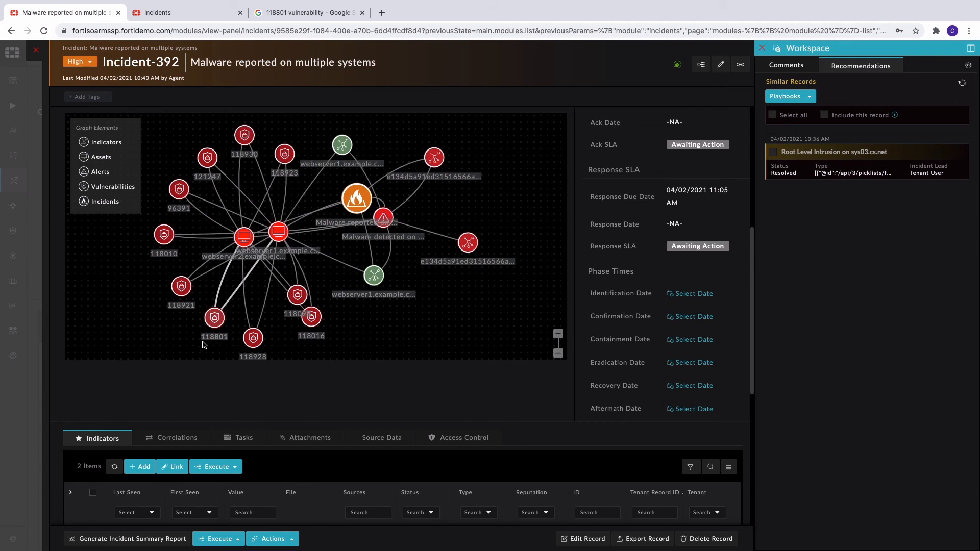
{"action": "mouse_move", "coordinate": [219, 344]}
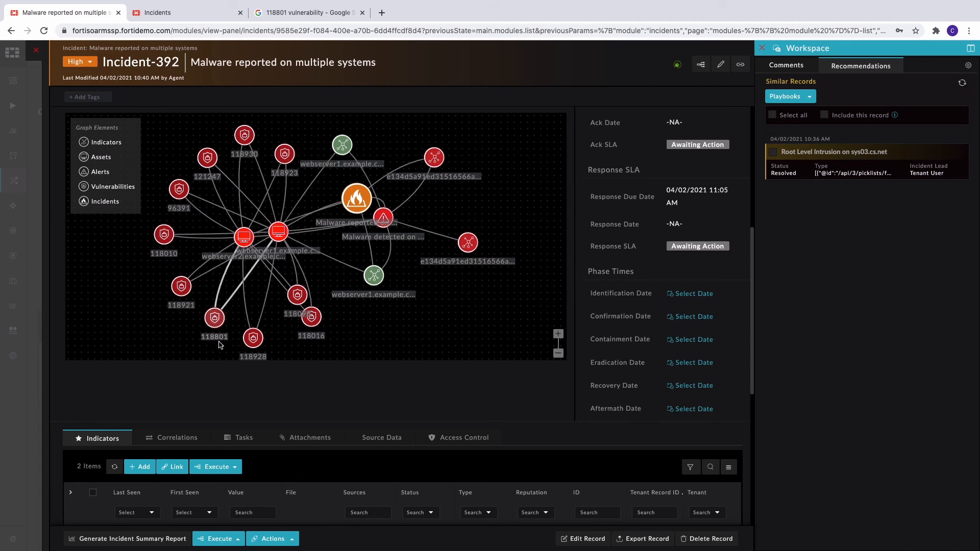
{"action": "mouse_move", "coordinate": [263, 120]}
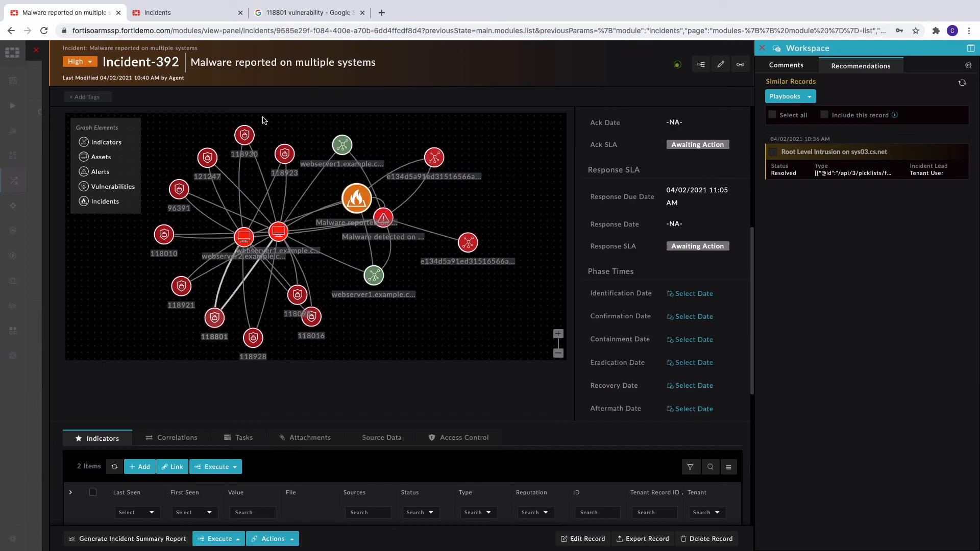
Switch to the Google results tab for '118801 vulnerability'.
{"action": "left_click", "coordinate": [306, 12]}
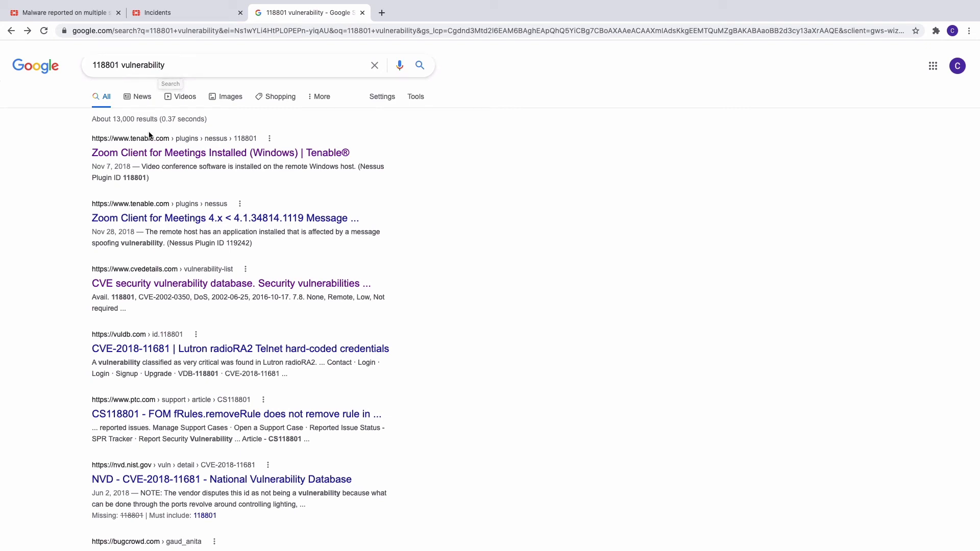
{"action": "mouse_move", "coordinate": [147, 152]}
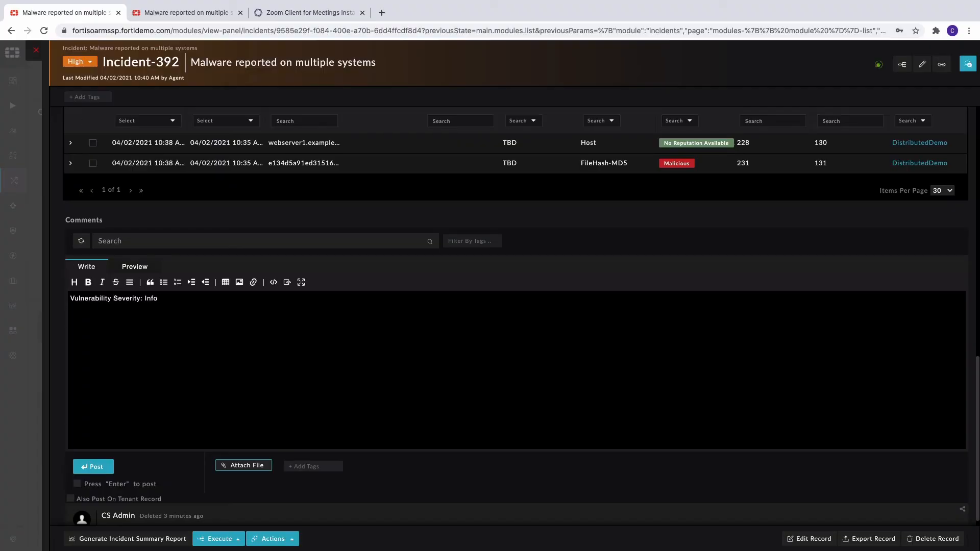
Post '118801, Severity: Info, Result - Low Risk, Action recommended - Patch endpoint.' on Incident-392 and view it on tenant Incident-304.
{"action": "type", "text": "118801, Severity: Info, Res"}
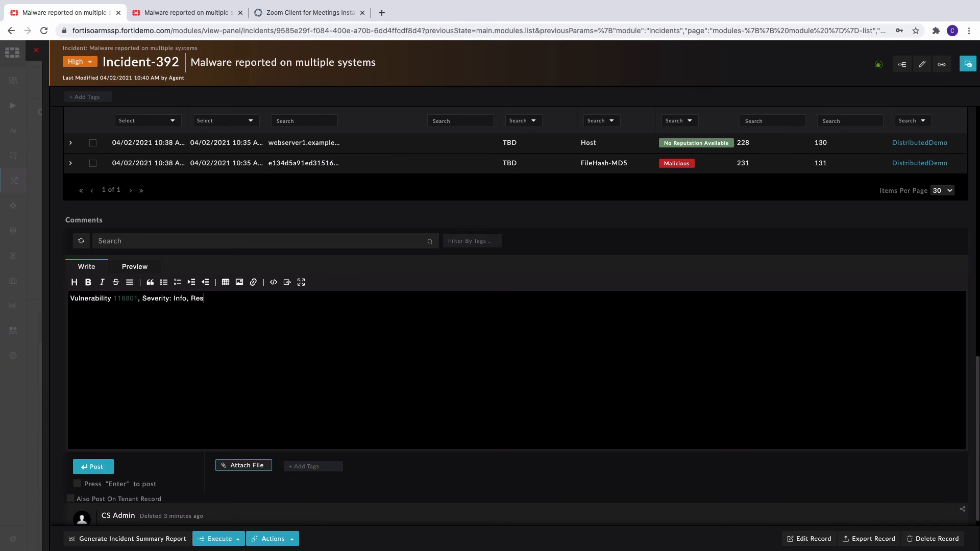
{"action": "type", "text": "ult - Low Risk, Action recommende"}
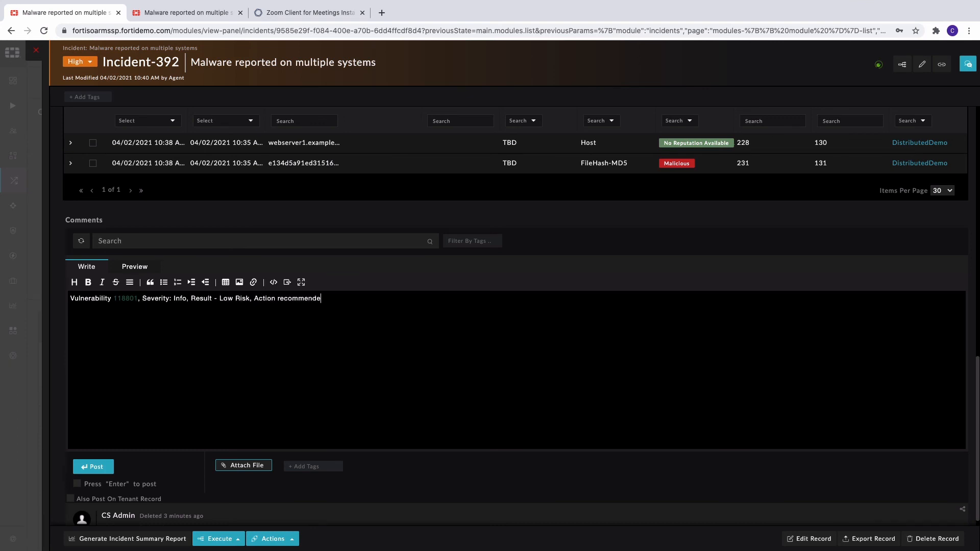
{"action": "type", "text": "- Patch endpoint."}
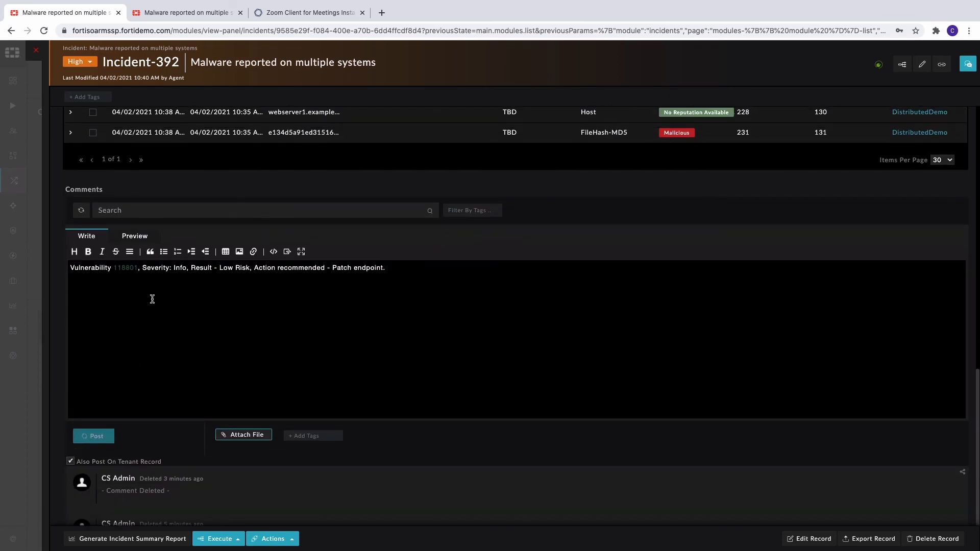
{"action": "left_click", "coordinate": [93, 436]}
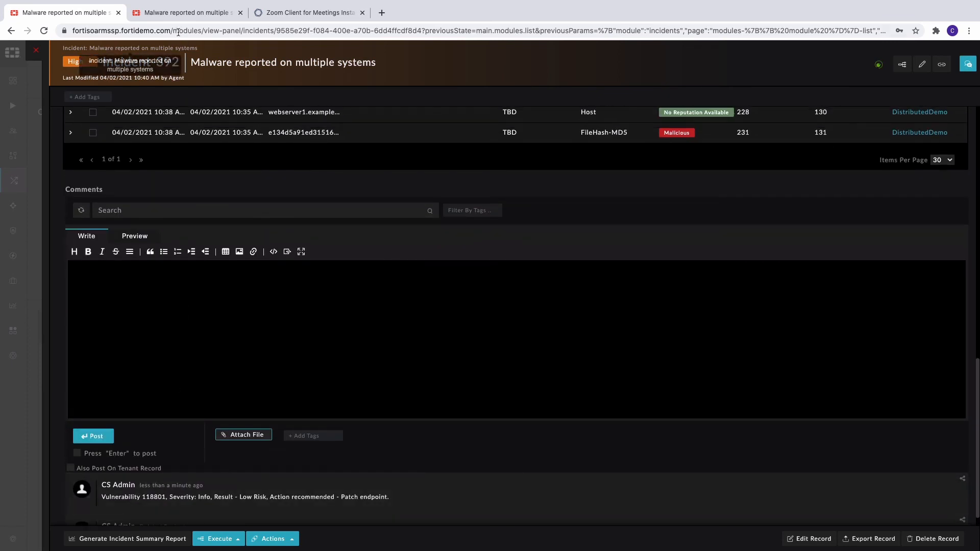
{"action": "left_click", "coordinate": [186, 12]}
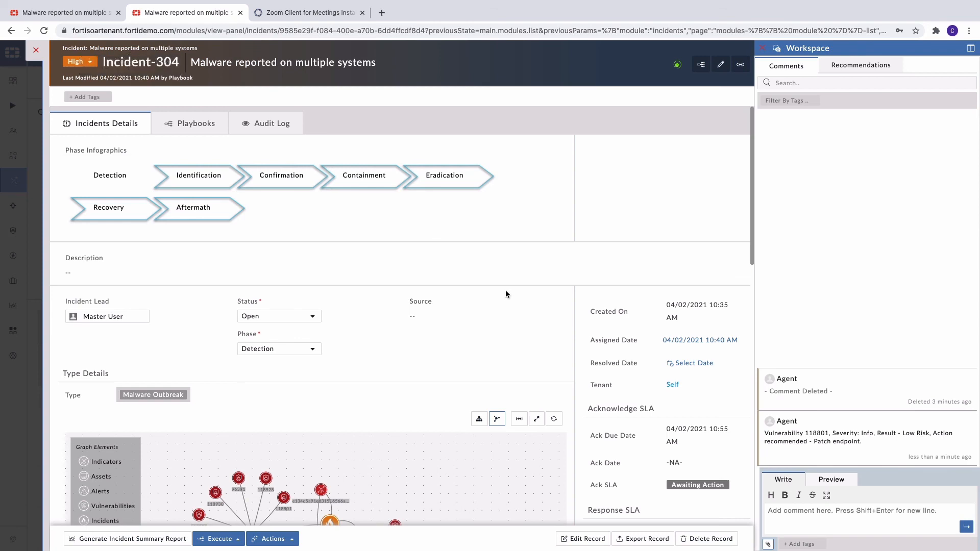
{"action": "mouse_move", "coordinate": [717, 362]}
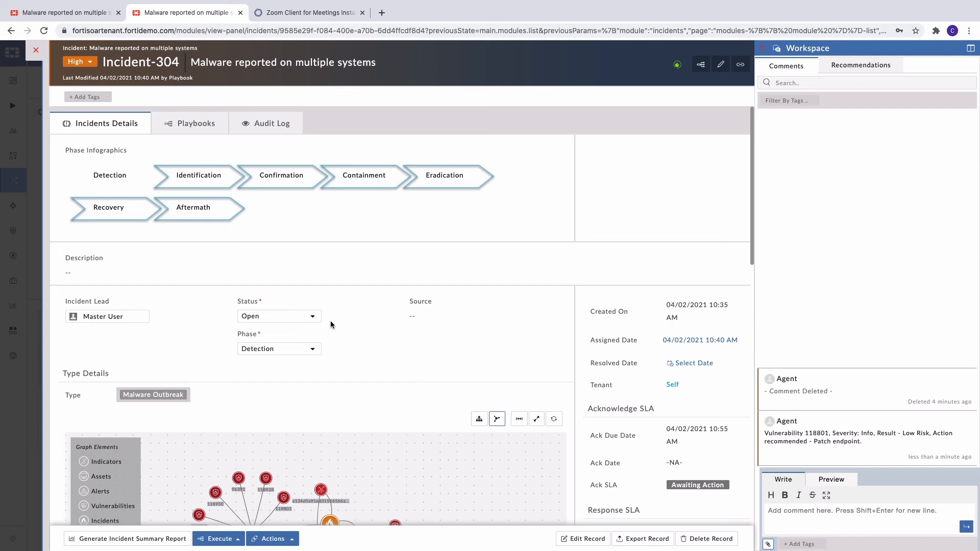
{"action": "mouse_move", "coordinate": [269, 261]}
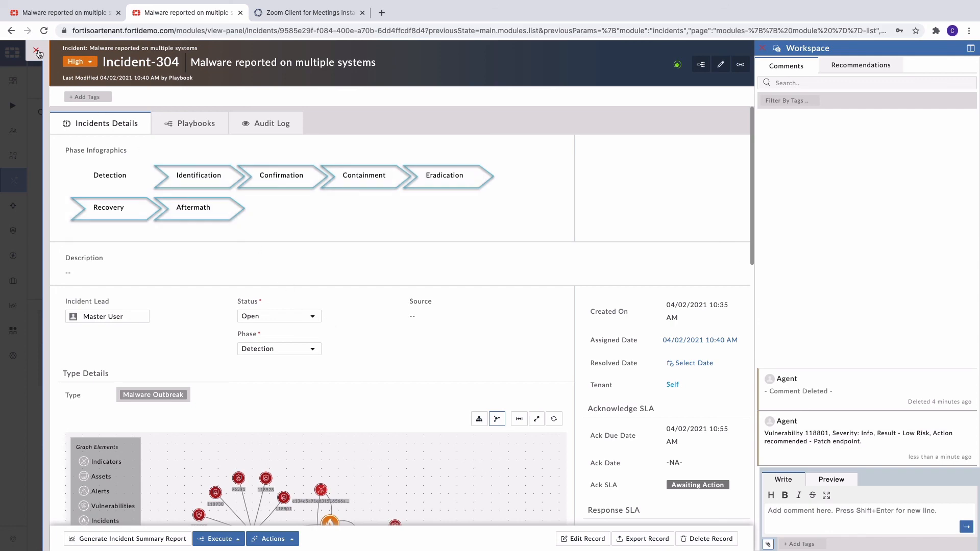
Close tenant incident 304 after confirming the replicated comment.
{"action": "left_click", "coordinate": [38, 54]}
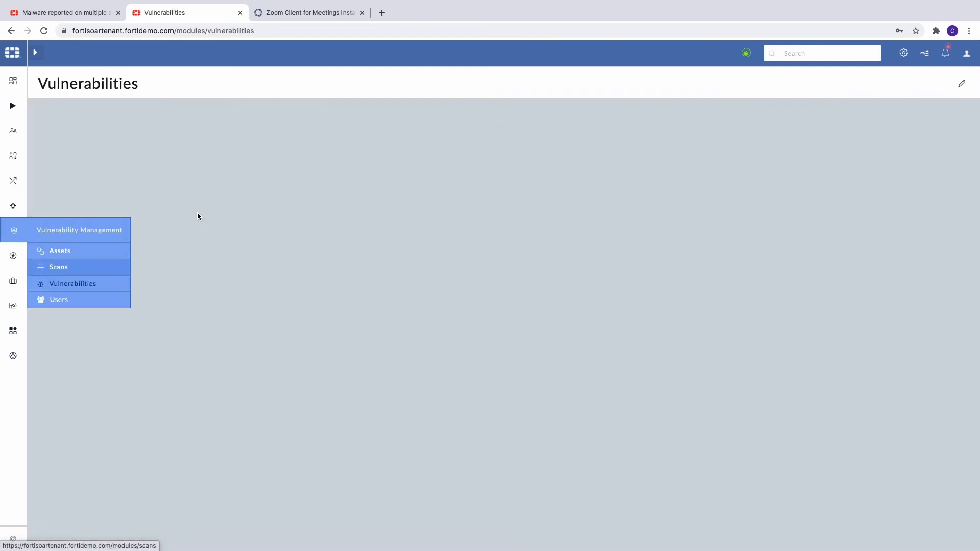
Filter the tenant Vulnerabilities list to Vulnerability ID 118801, leaving two Zoom Client records.
{"action": "left_click", "coordinate": [72, 282]}
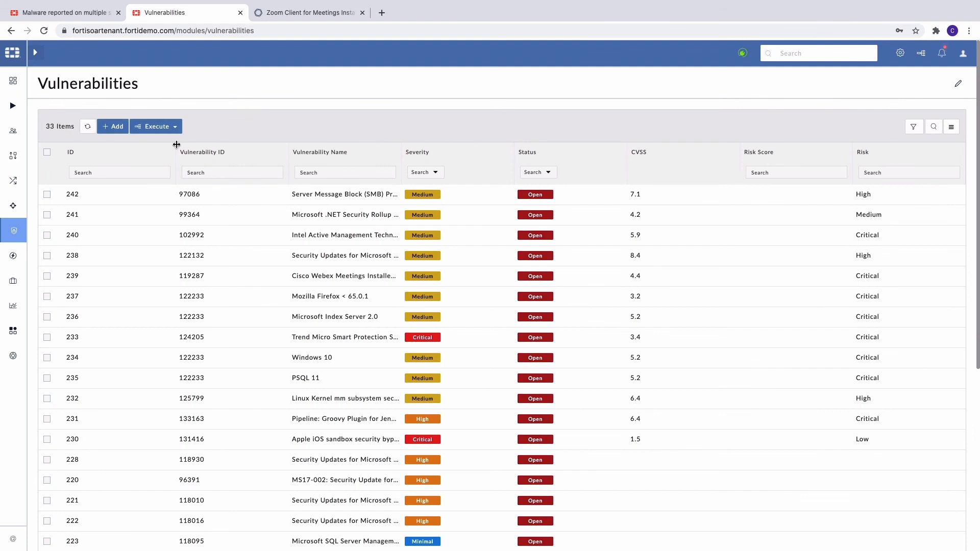
{"action": "type", "text": "118801"}
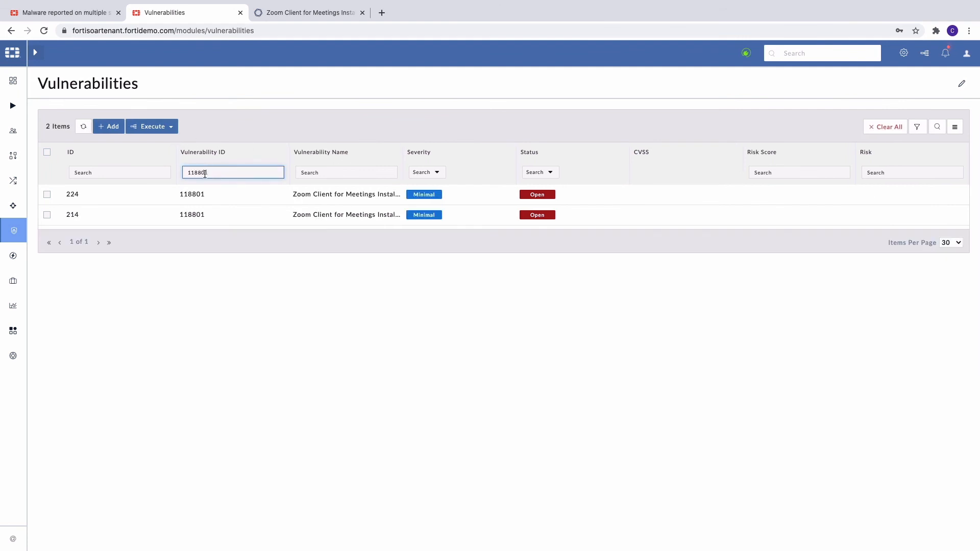
{"action": "mouse_move", "coordinate": [182, 194]}
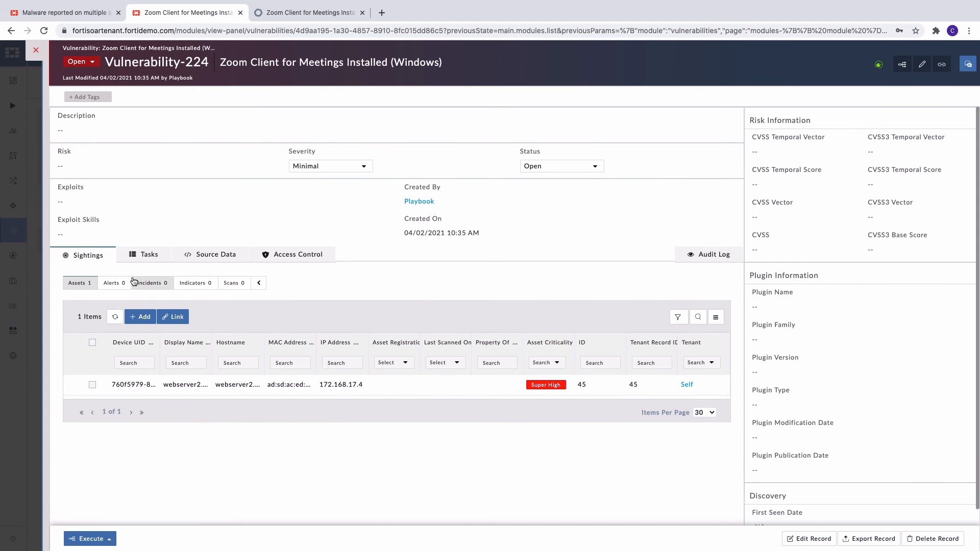
{"action": "mouse_move", "coordinate": [130, 285]}
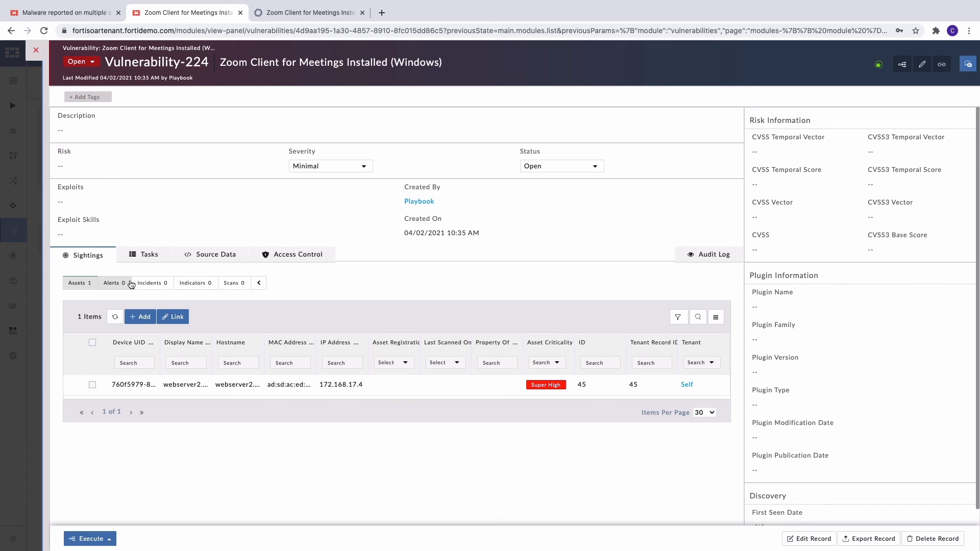
{"action": "mouse_move", "coordinate": [129, 285]}
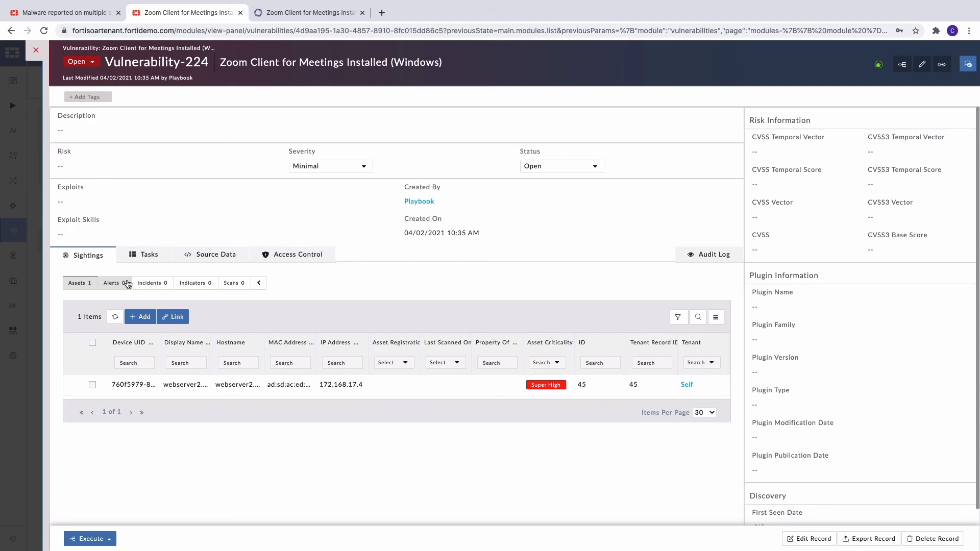